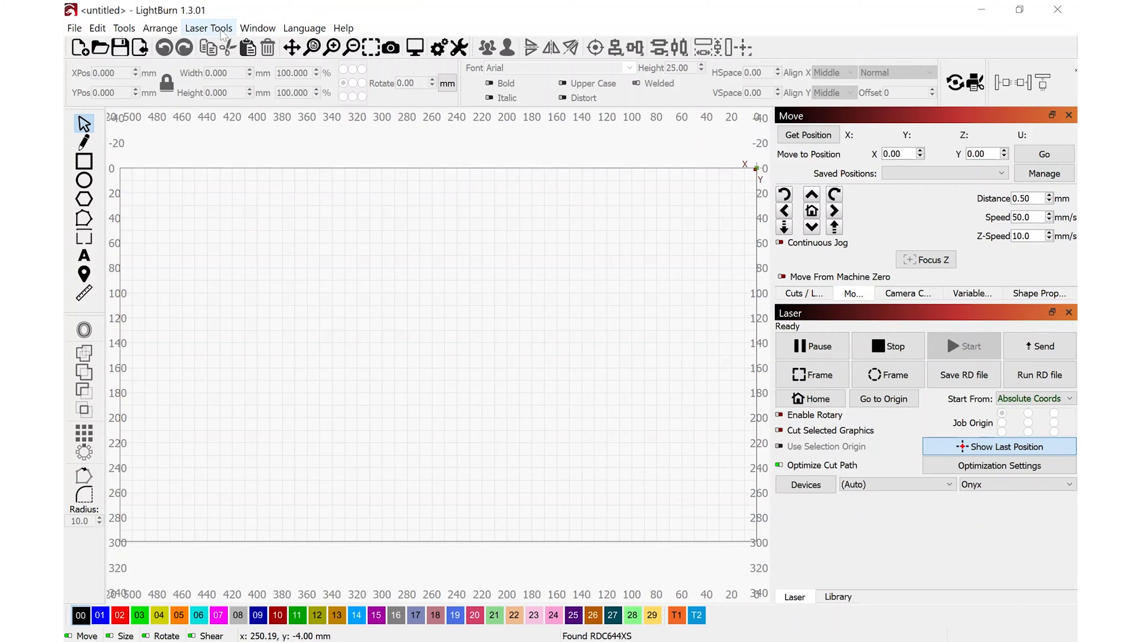
Step: Launch Calibrate Camera Lens from Laser Tools and select the SHUNCCM camera for a live fisheye view
{"action": "left_click", "coordinate": [209, 29]}
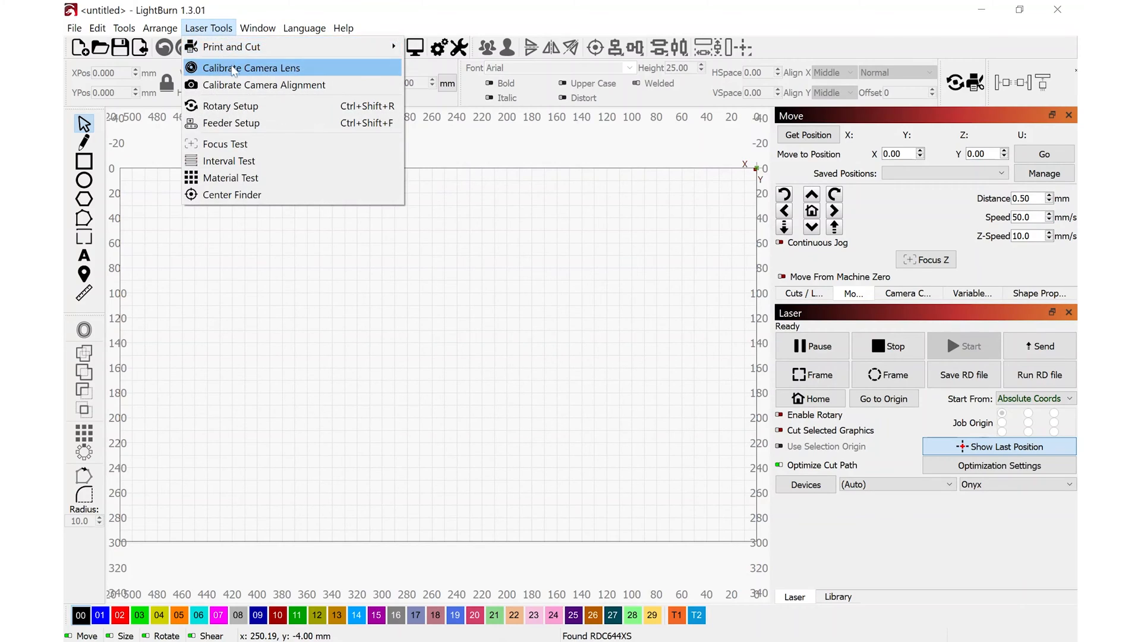
{"action": "left_click", "coordinate": [250, 68]}
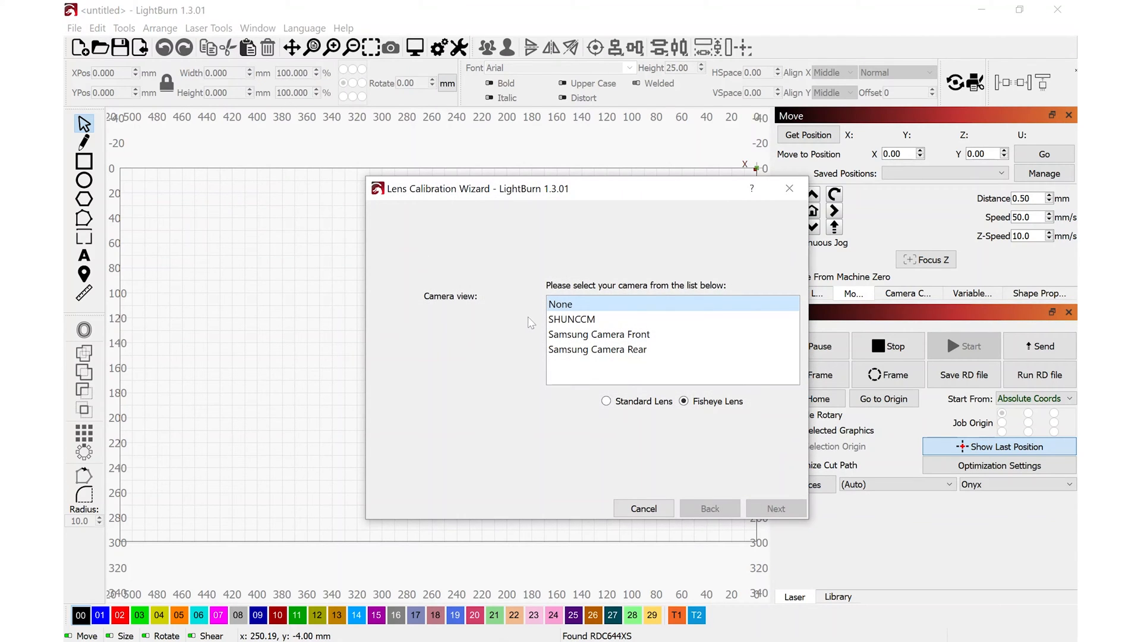
{"action": "left_click", "coordinate": [571, 318]}
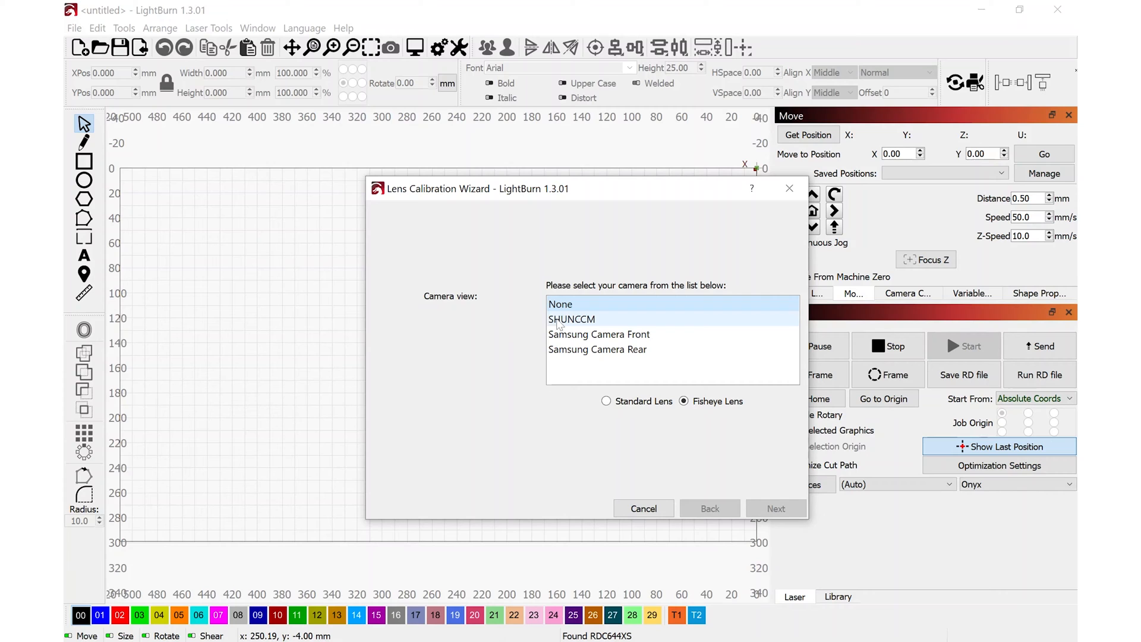
{"action": "left_click", "coordinate": [570, 318]}
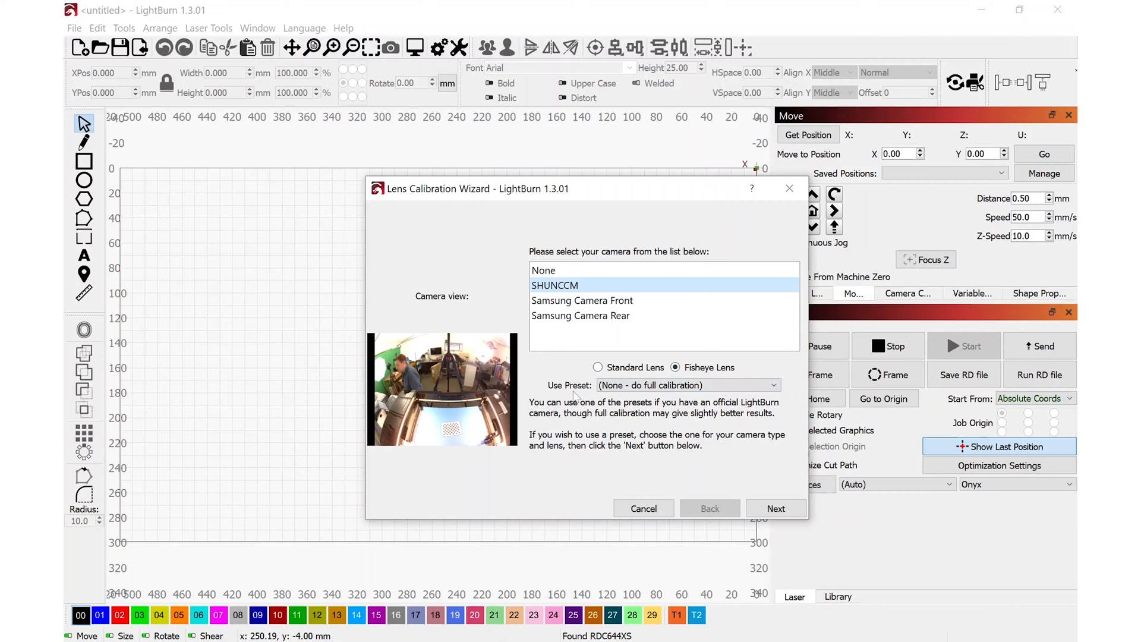
{"action": "mouse_move", "coordinate": [620, 399]}
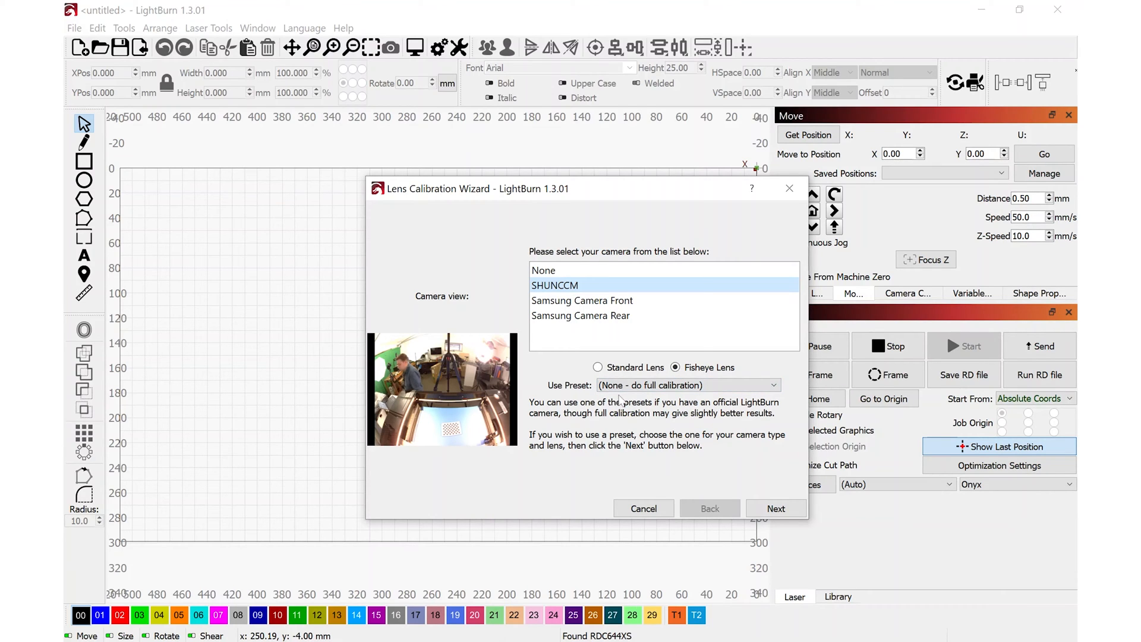
Step: Disable the honeycomb check, recapture the centred dot card until it scores 0.10, and advance
{"action": "left_click", "coordinate": [776, 509]}
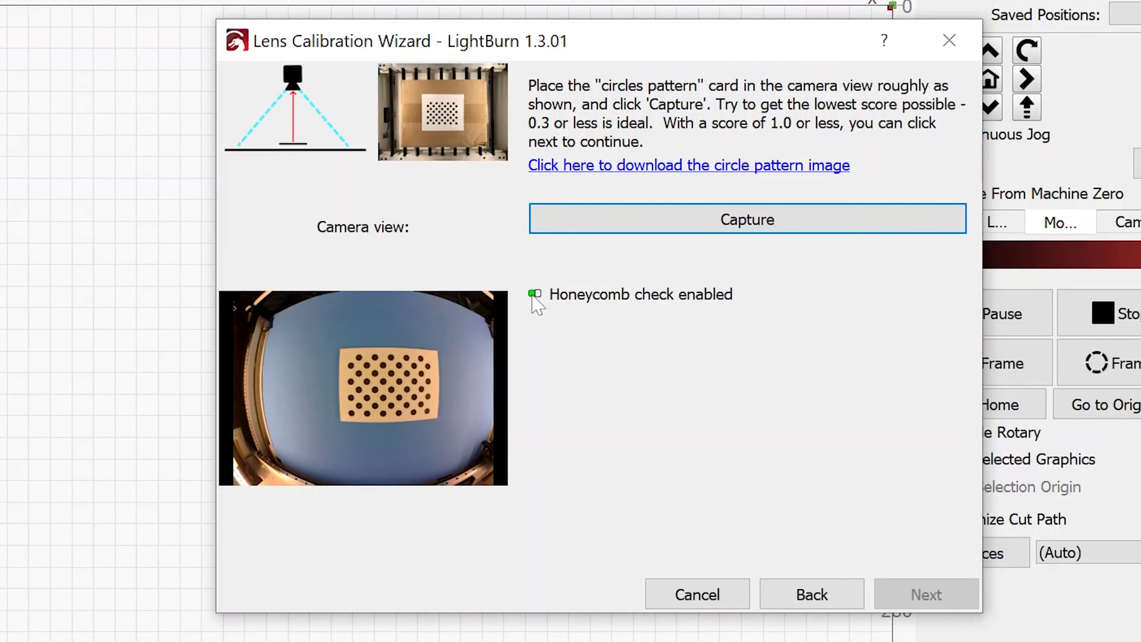
{"action": "mouse_move", "coordinate": [542, 309]}
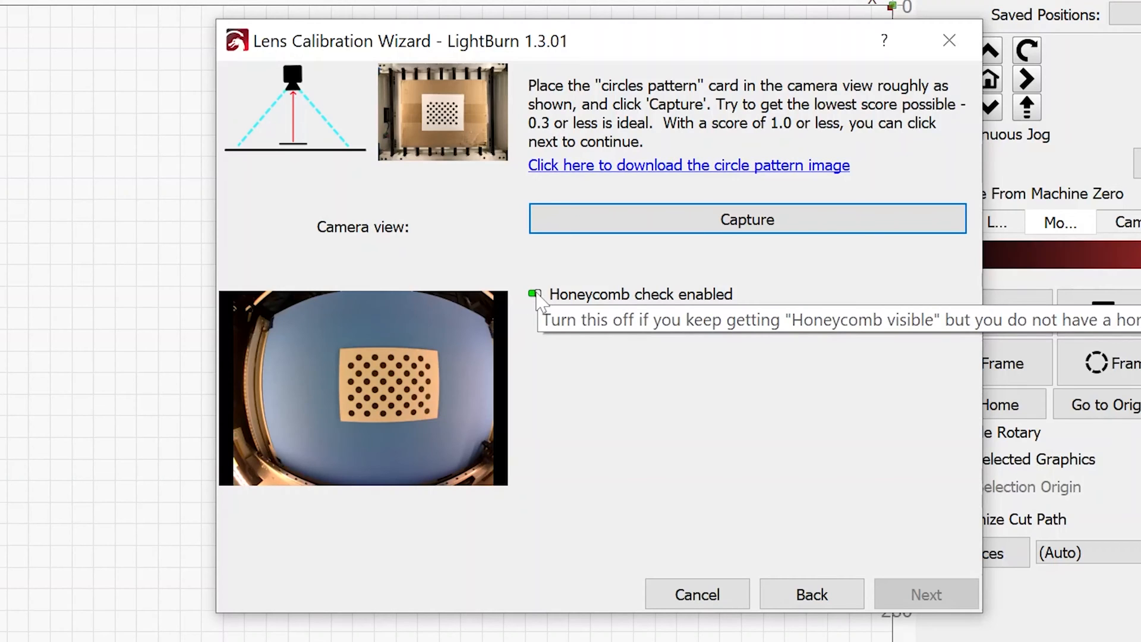
{"action": "left_click", "coordinate": [535, 295]}
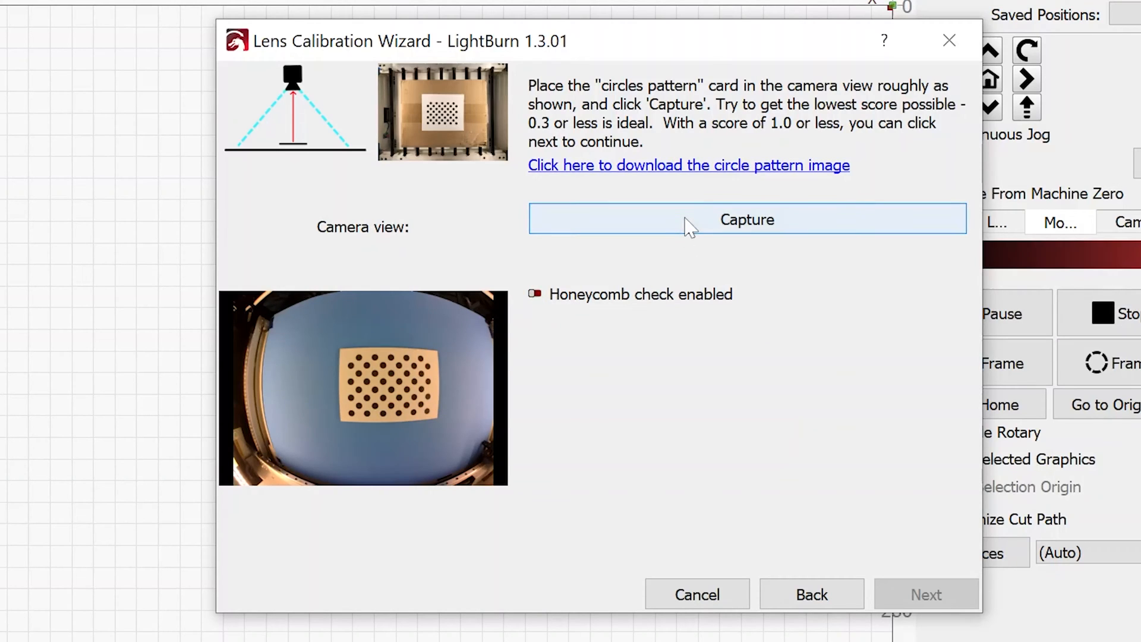
{"action": "left_click", "coordinate": [746, 219]}
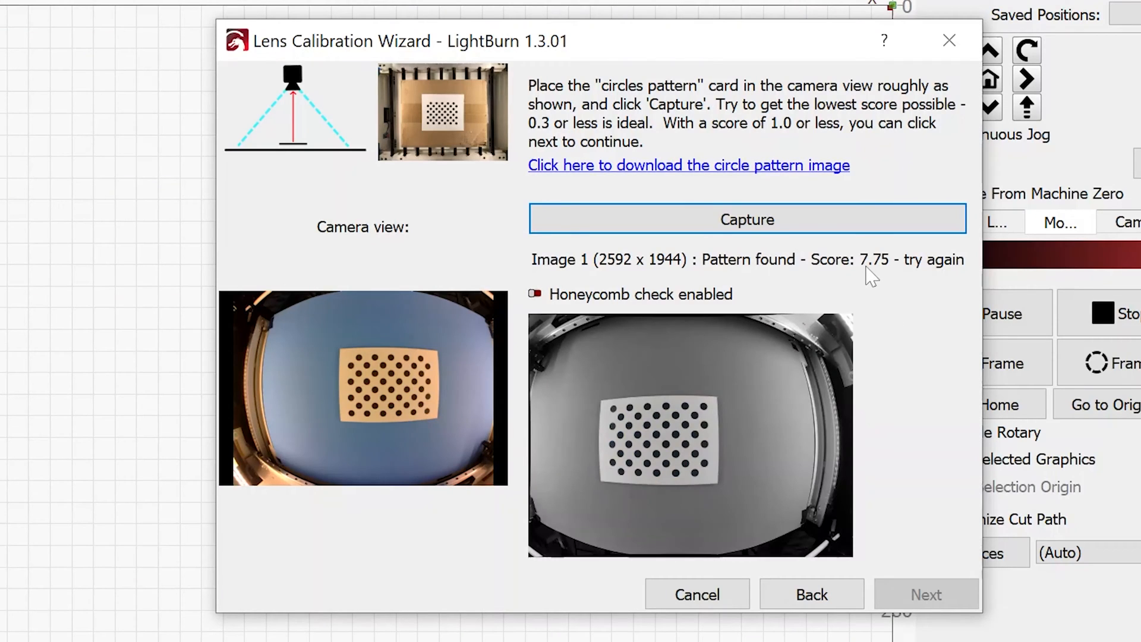
{"action": "mouse_move", "coordinate": [767, 140]}
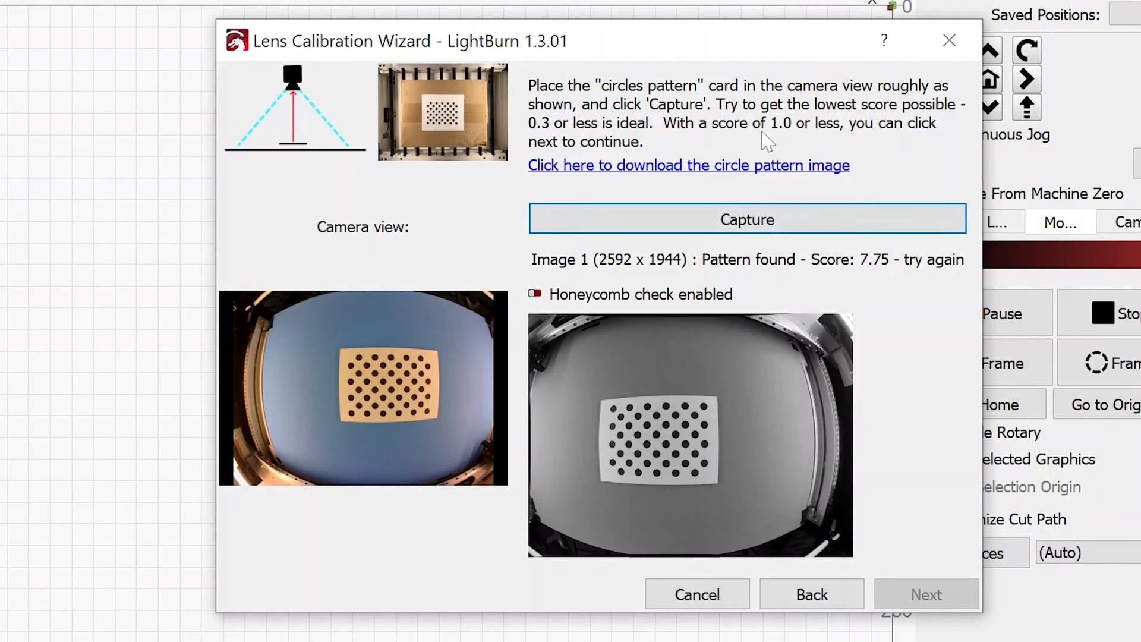
{"action": "mouse_move", "coordinate": [780, 143]}
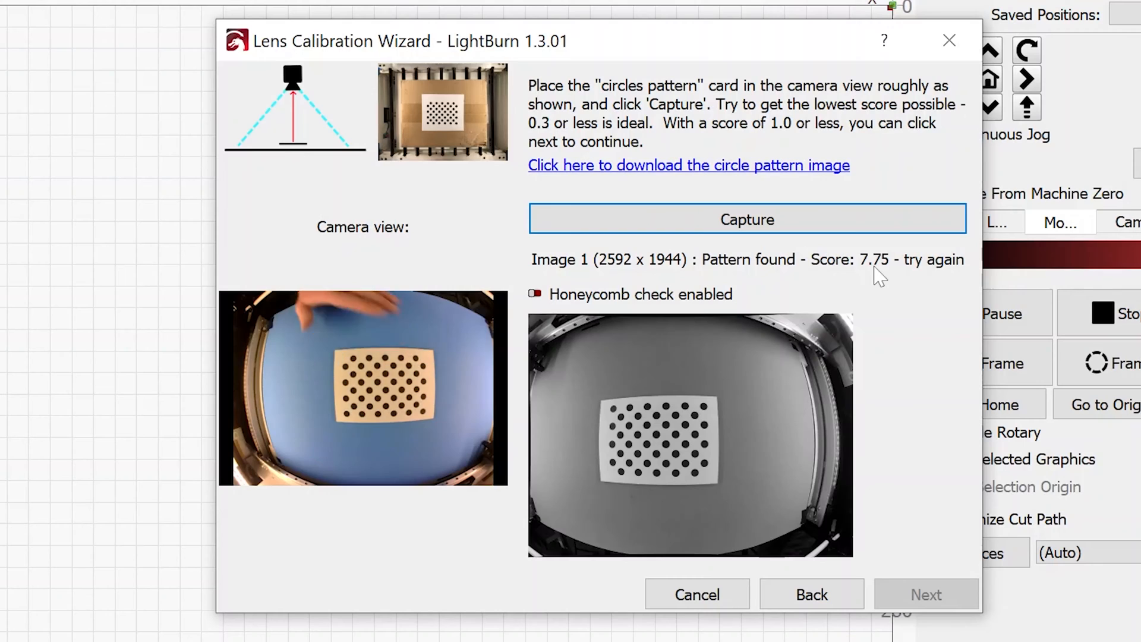
{"action": "left_click", "coordinate": [746, 218]}
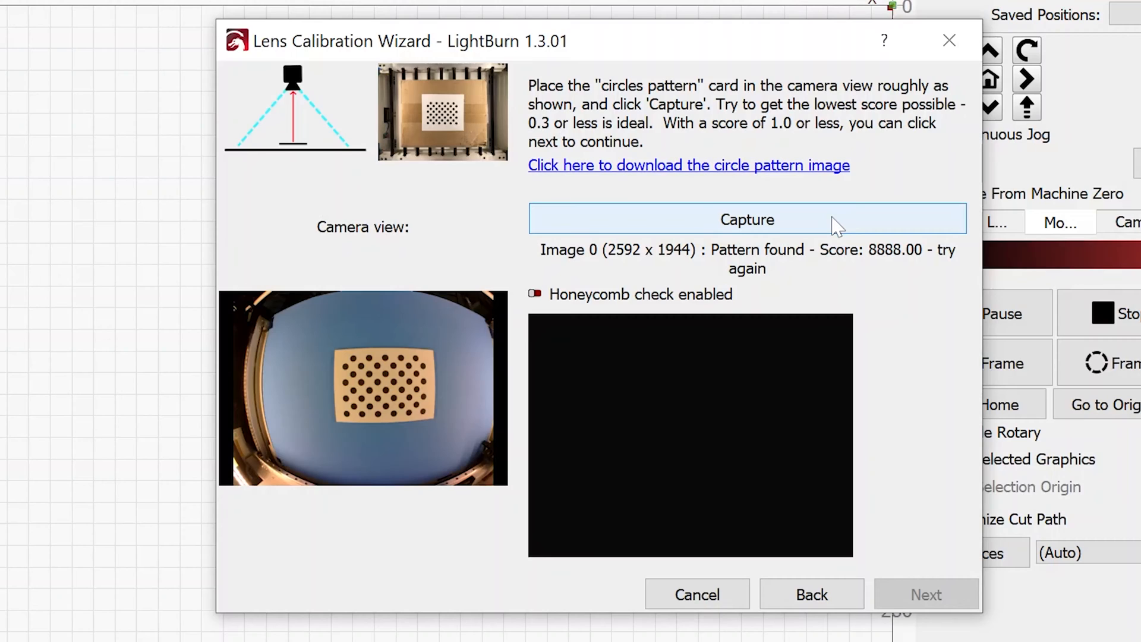
{"action": "left_click", "coordinate": [747, 219]}
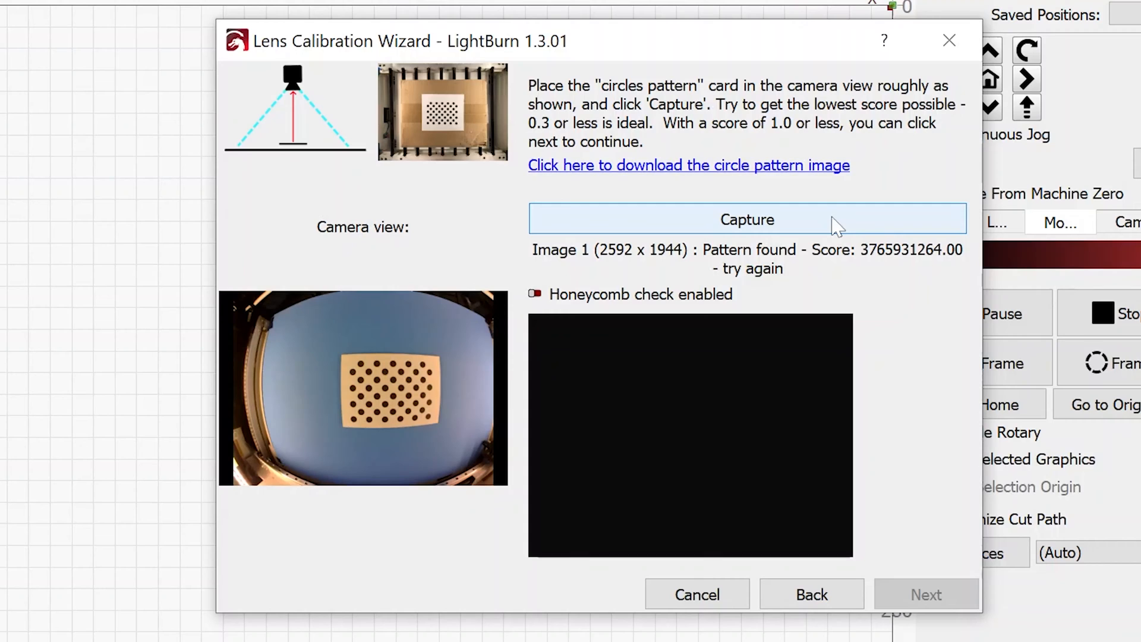
{"action": "left_click", "coordinate": [747, 220]}
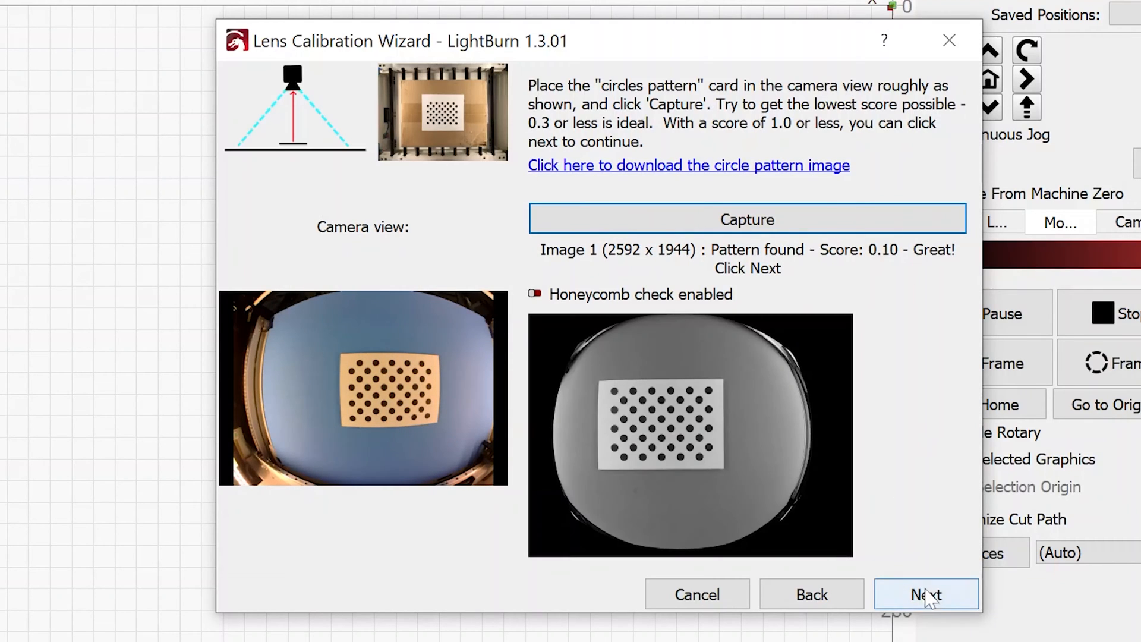
{"action": "left_click", "coordinate": [925, 594]}
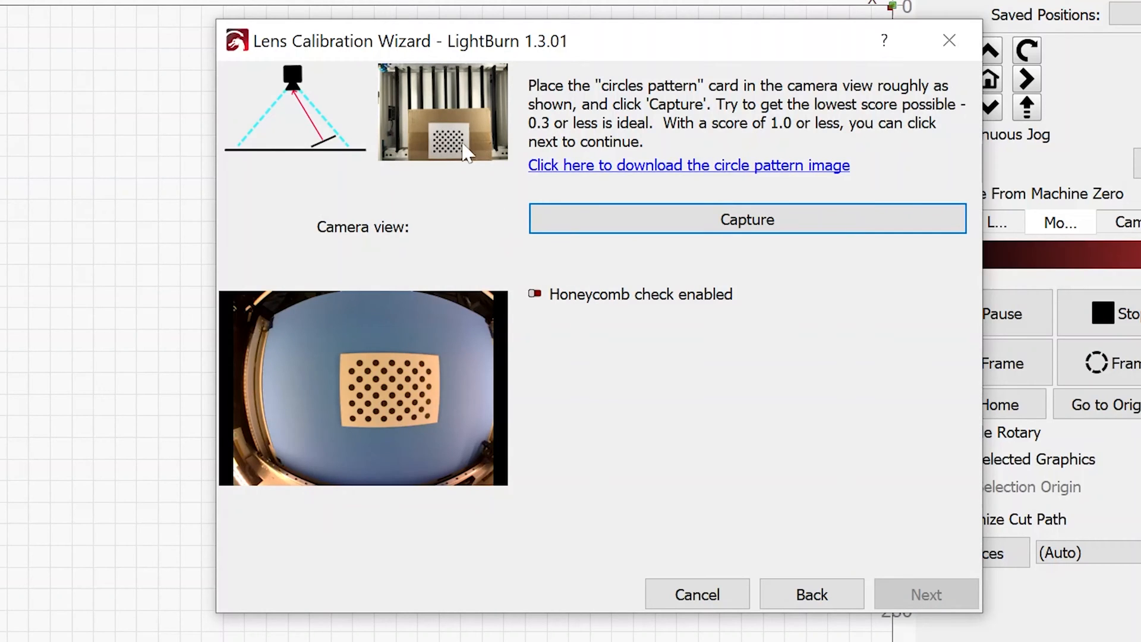
{"action": "mouse_move", "coordinate": [467, 249]}
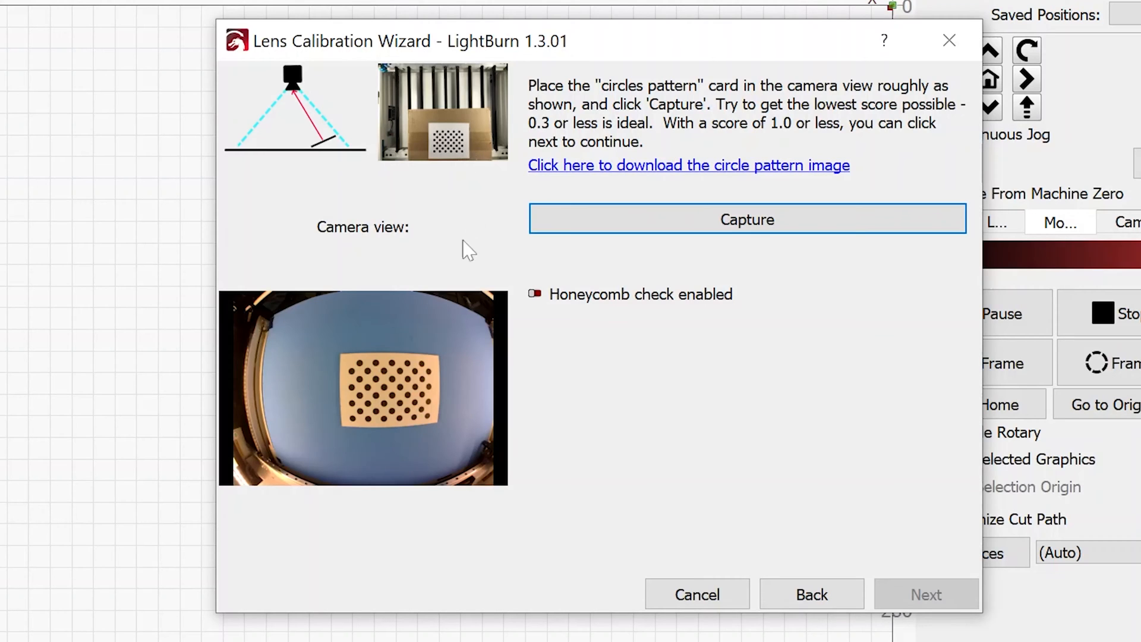
{"action": "mouse_move", "coordinate": [411, 344]}
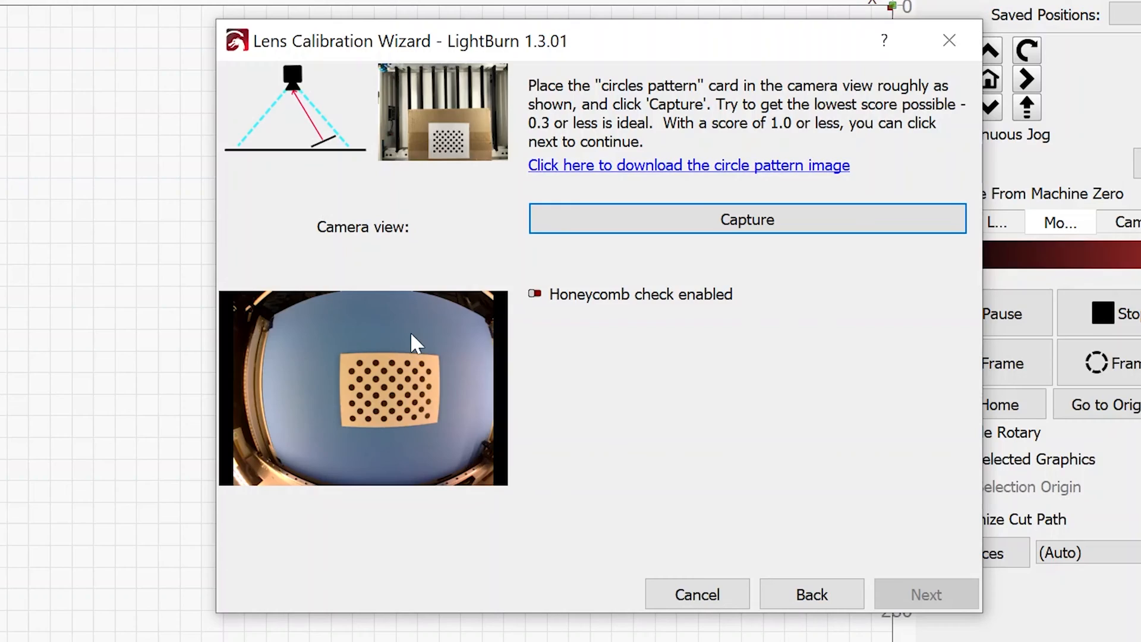
Step: Capture the lower tilted card position at a score of 0.08 and advance
{"action": "left_click", "coordinate": [747, 218]}
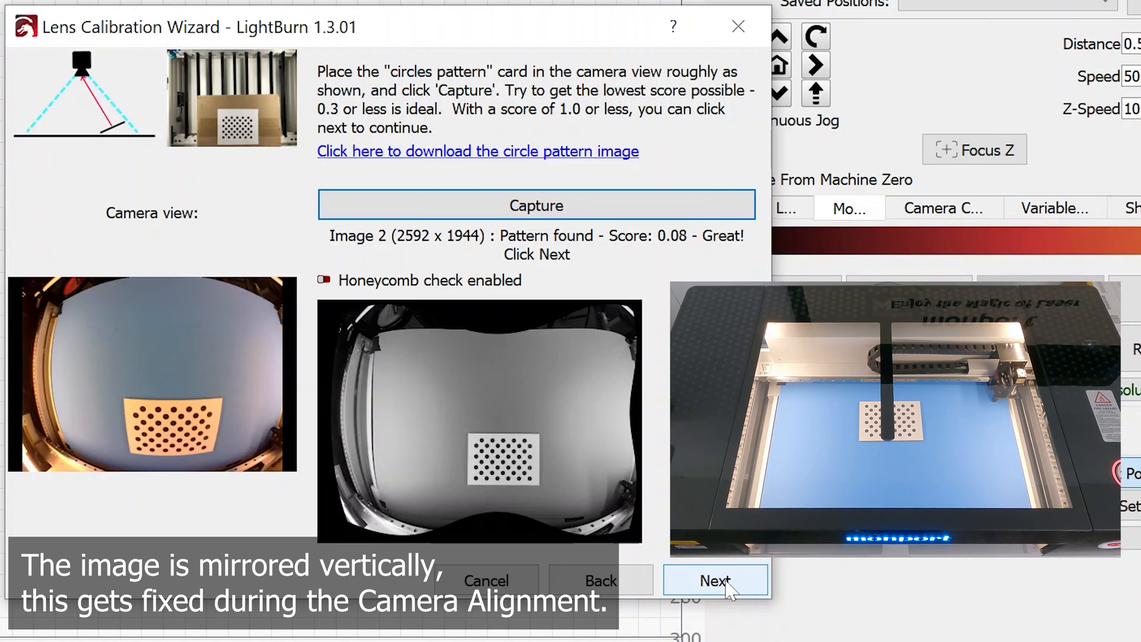
{"action": "left_click", "coordinate": [716, 580]}
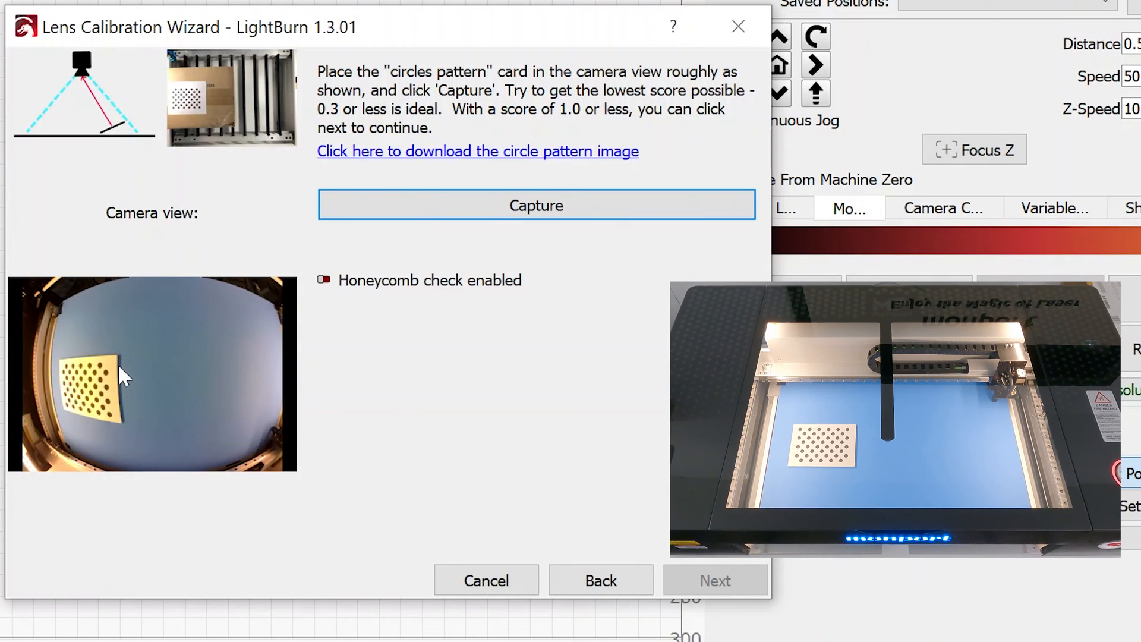
{"action": "mouse_move", "coordinate": [71, 385]}
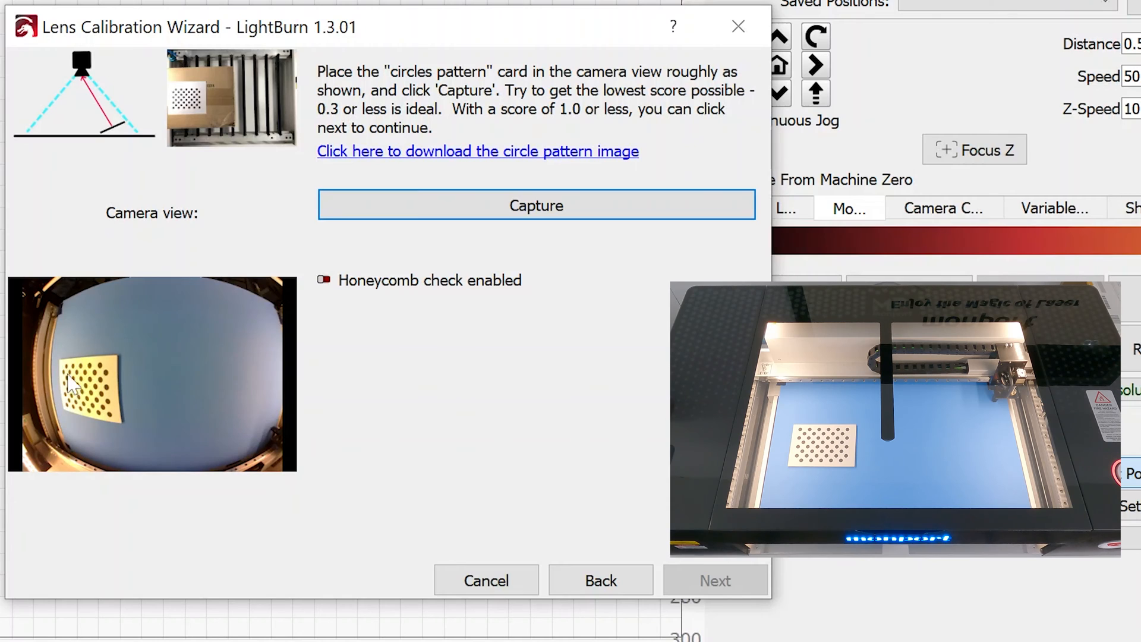
{"action": "mouse_move", "coordinate": [100, 400]}
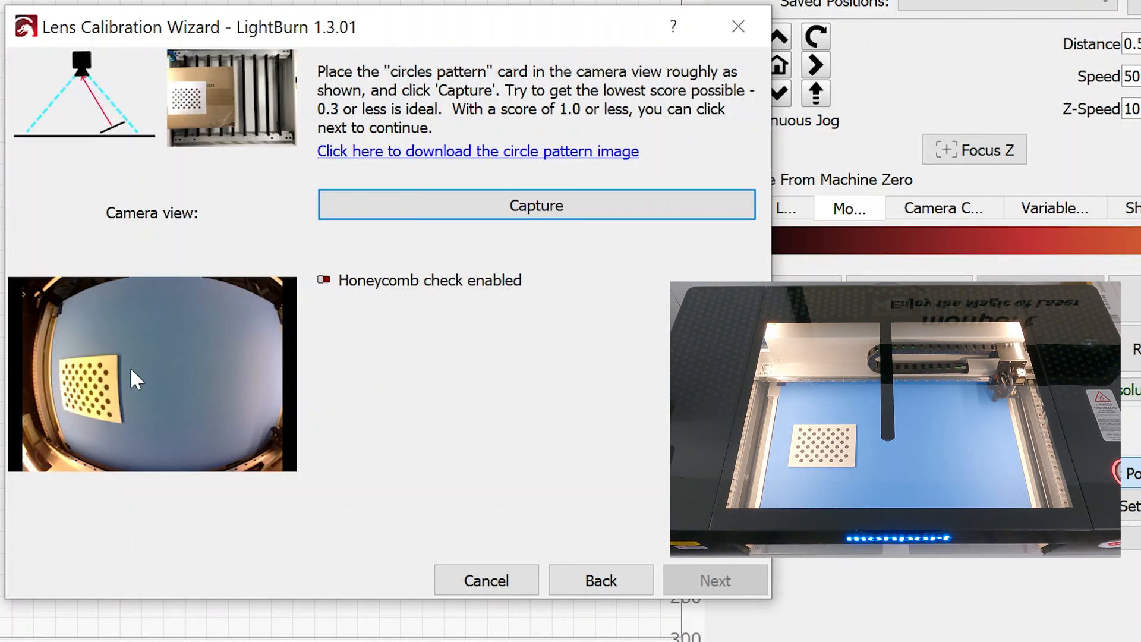
{"action": "mouse_move", "coordinate": [124, 142]}
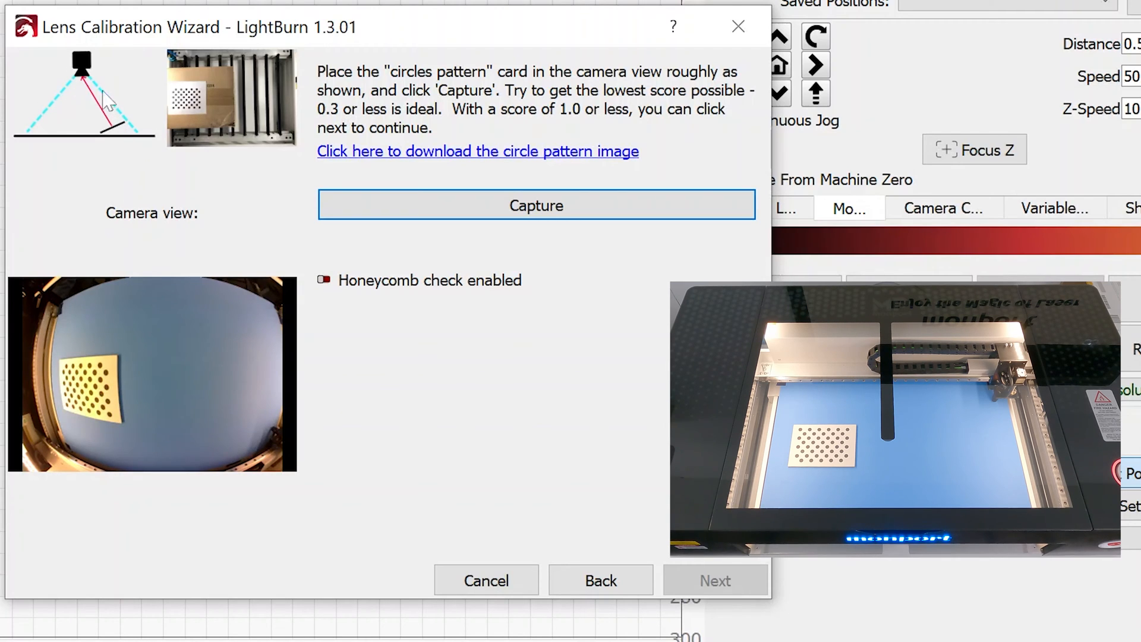
{"action": "mouse_move", "coordinate": [114, 141]}
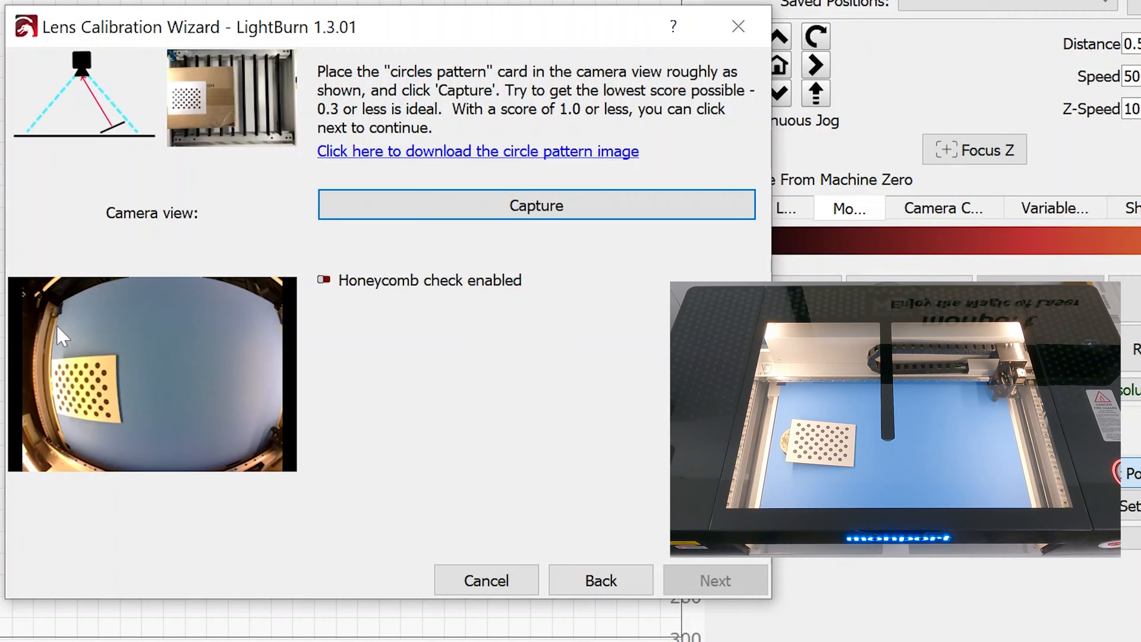
{"action": "mouse_move", "coordinate": [162, 354]}
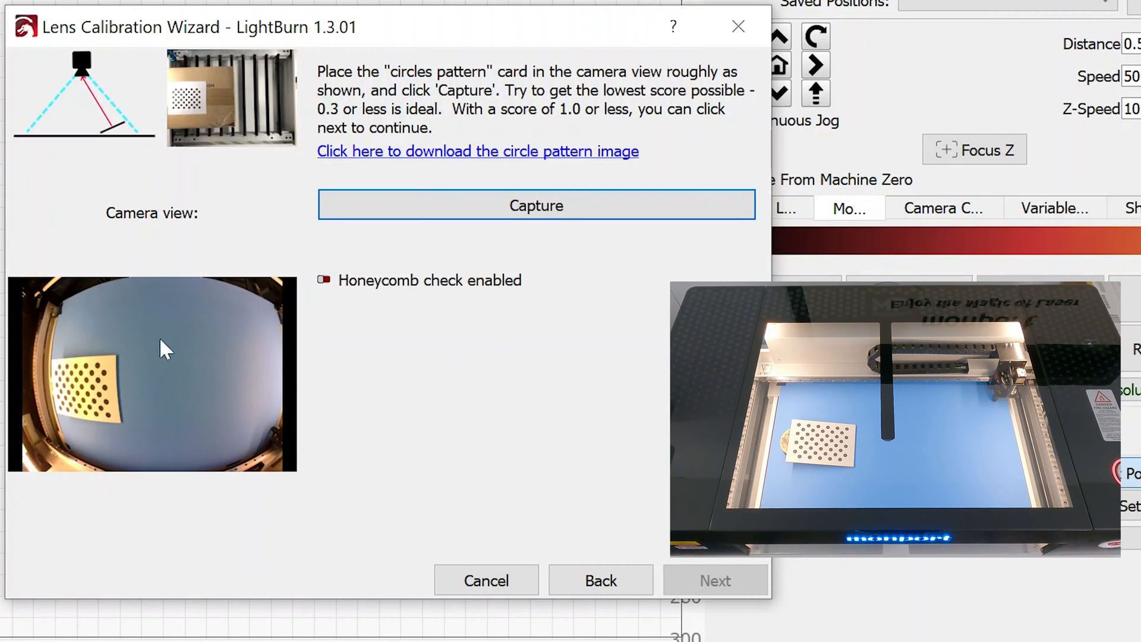
{"action": "mouse_move", "coordinate": [70, 342]}
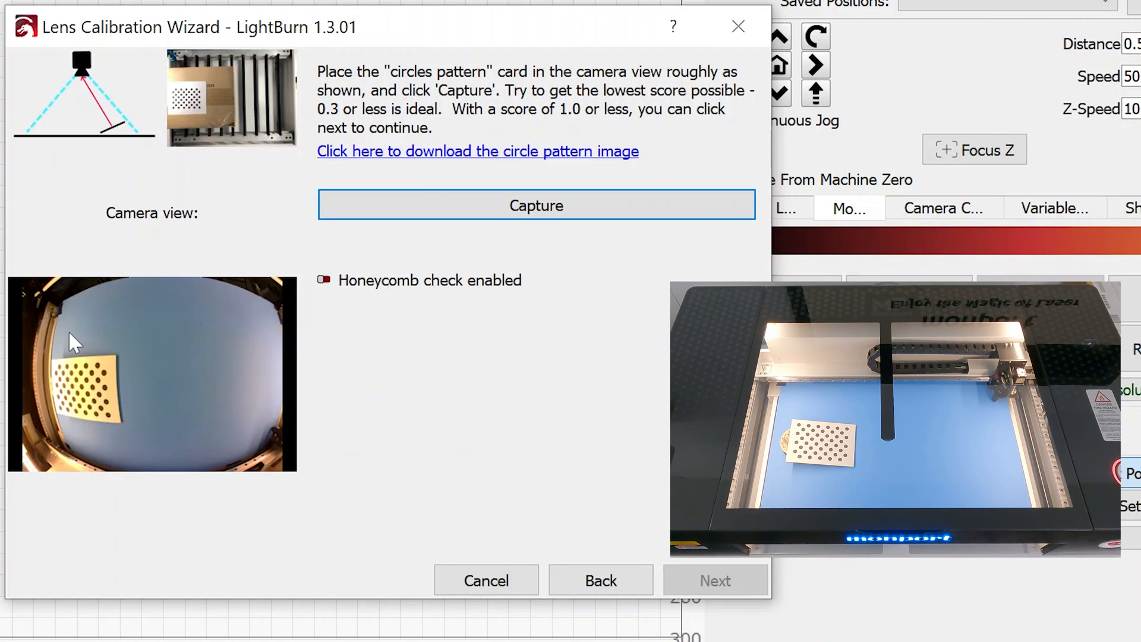
{"action": "mouse_move", "coordinate": [64, 389]}
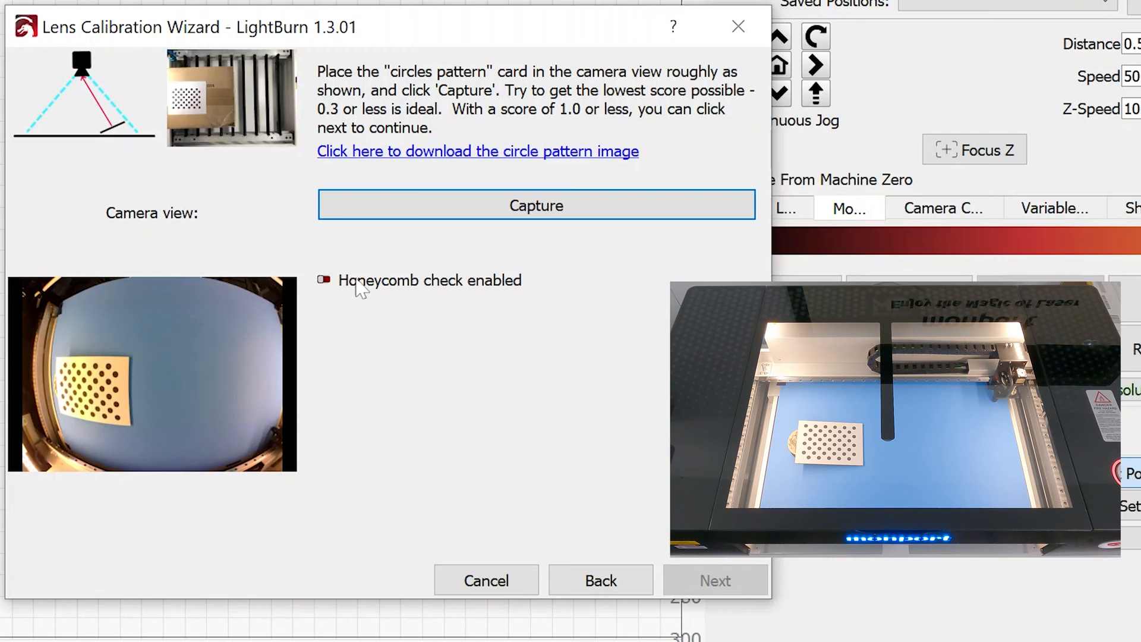
Step: Capture the card placed on the left of the bed and accept it
{"action": "left_click", "coordinate": [536, 205]}
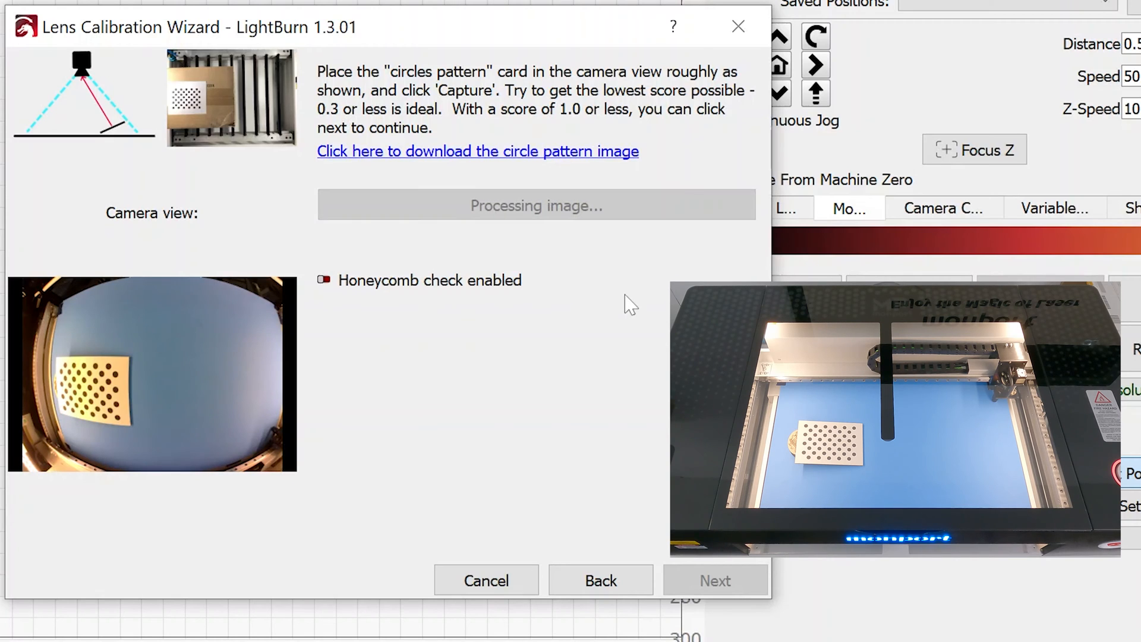
{"action": "left_click", "coordinate": [535, 206]}
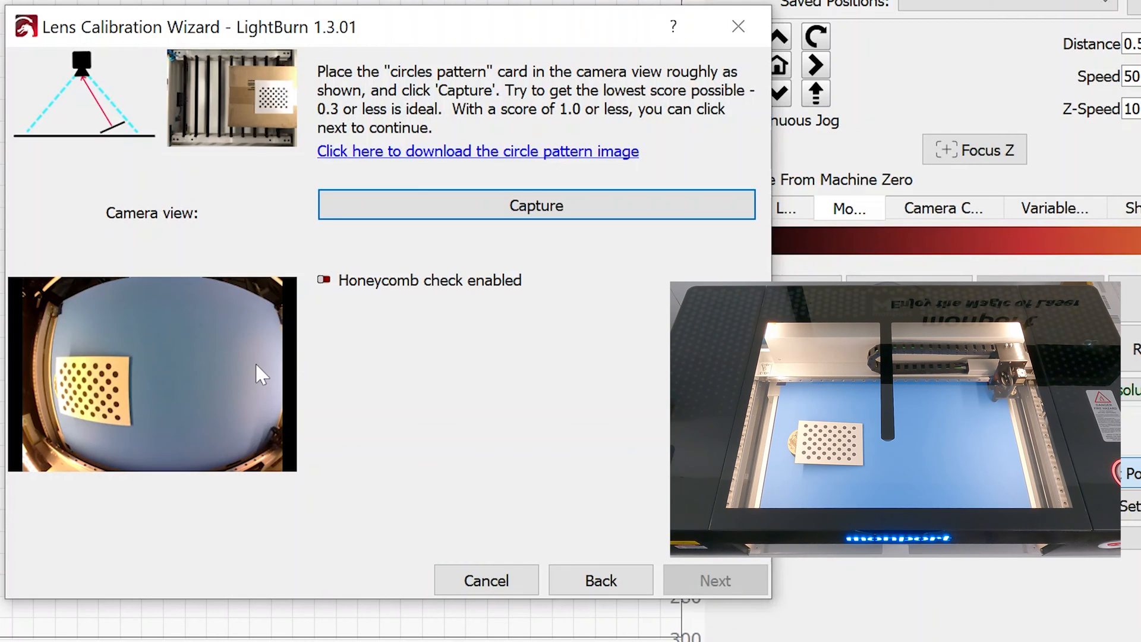
Step: Capture the right-side card at 0.21 and image 5 at 0.23, then capture the next corner position
{"action": "left_click", "coordinate": [536, 205]}
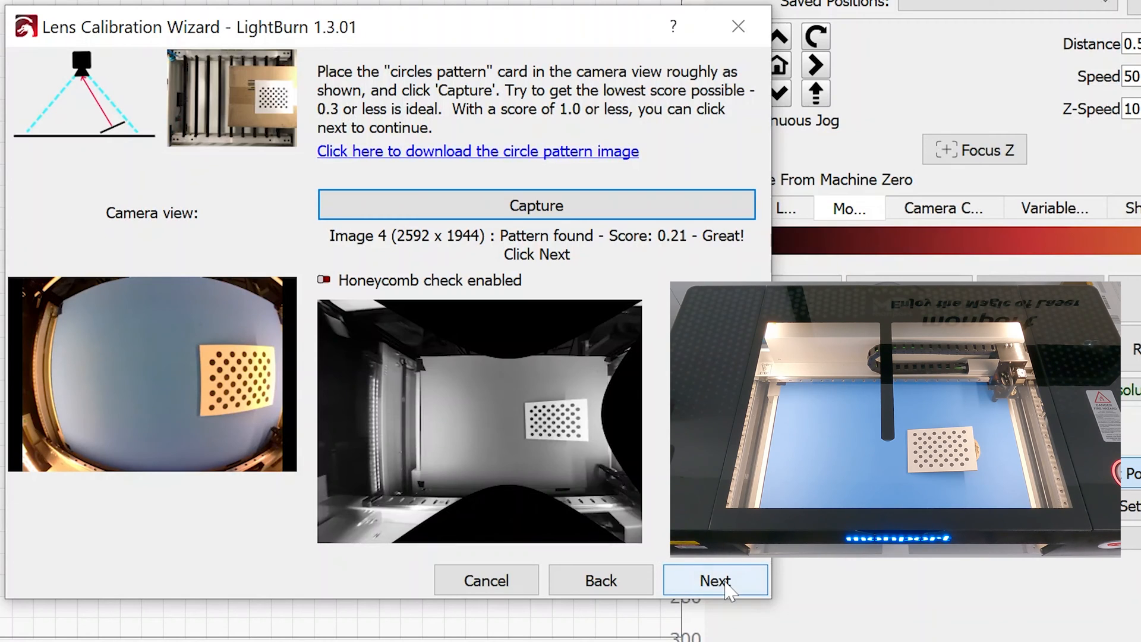
{"action": "left_click", "coordinate": [716, 580]}
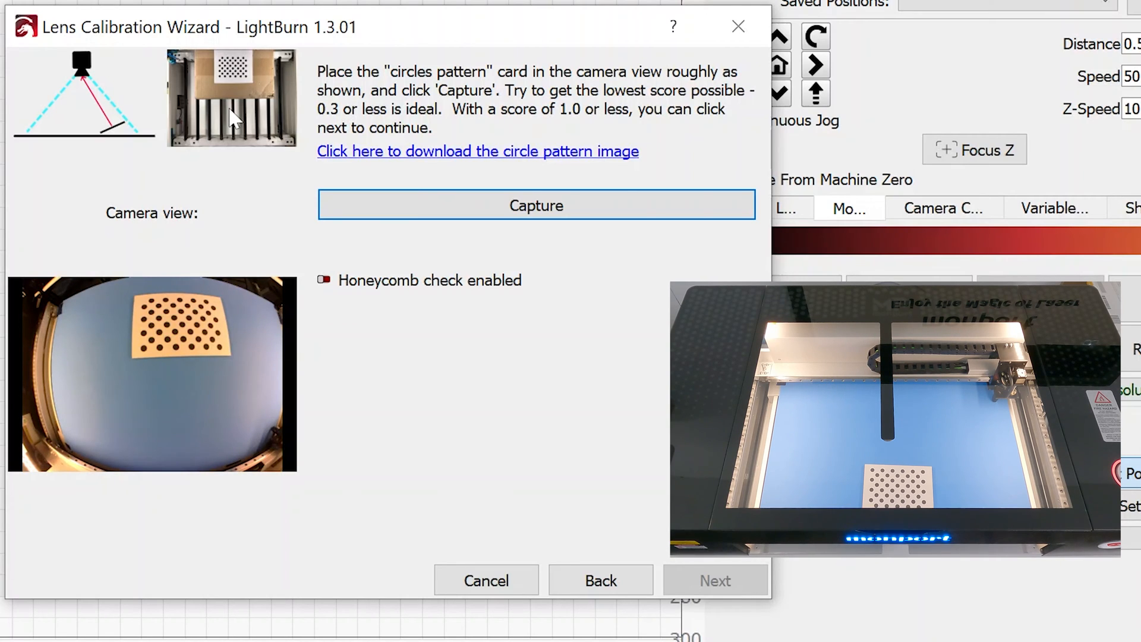
{"action": "left_click", "coordinate": [536, 206]}
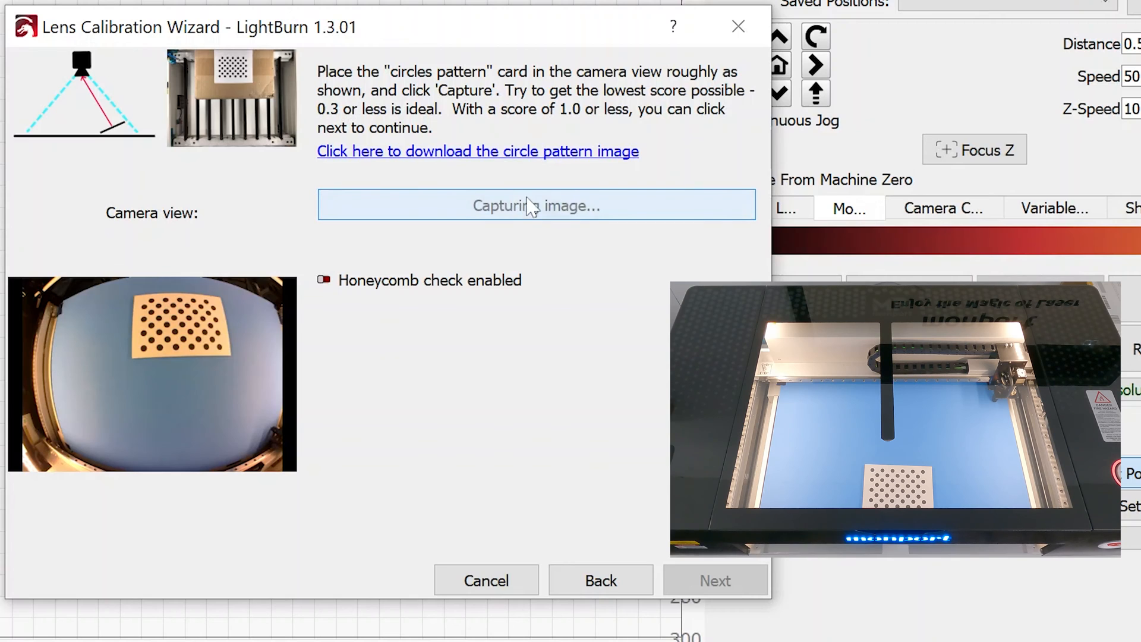
{"action": "left_click", "coordinate": [536, 206]}
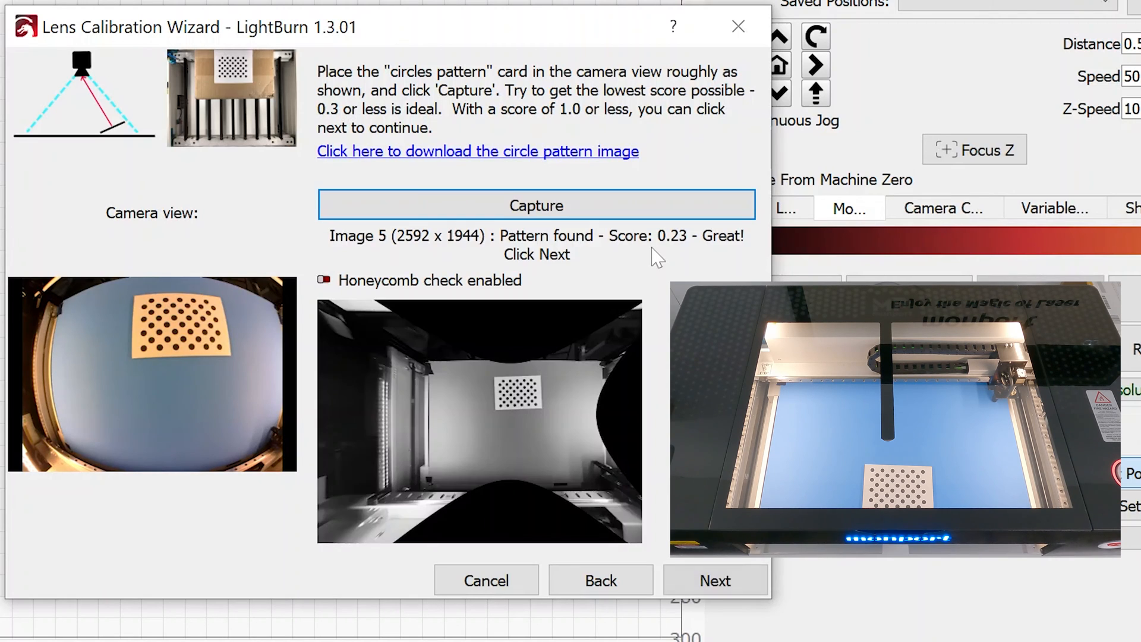
{"action": "mouse_move", "coordinate": [659, 482]}
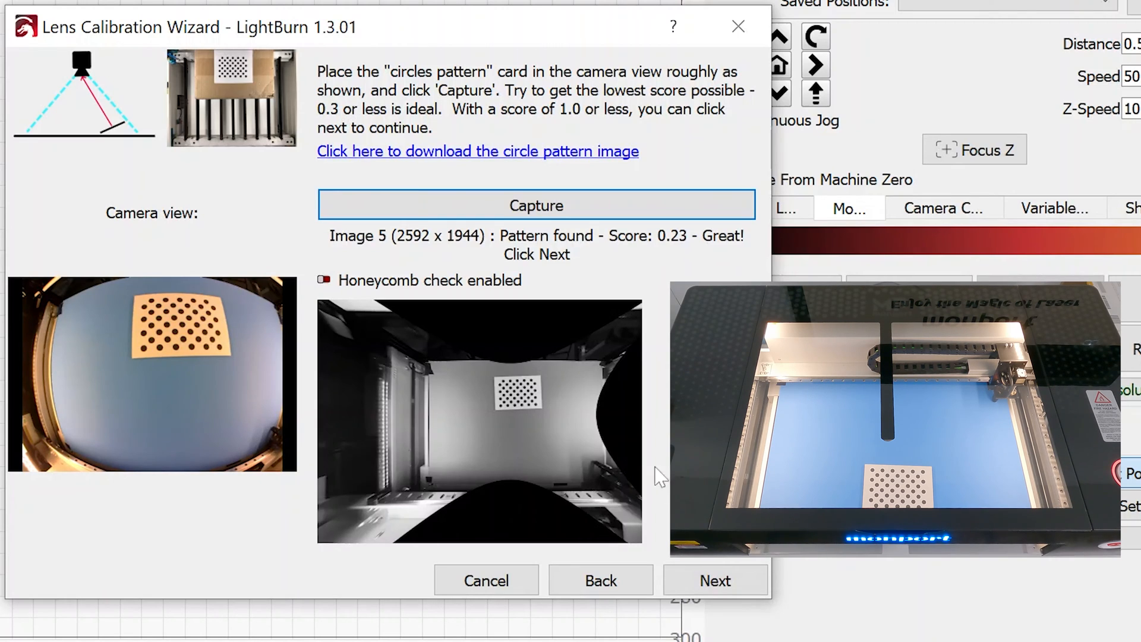
{"action": "left_click", "coordinate": [716, 580]}
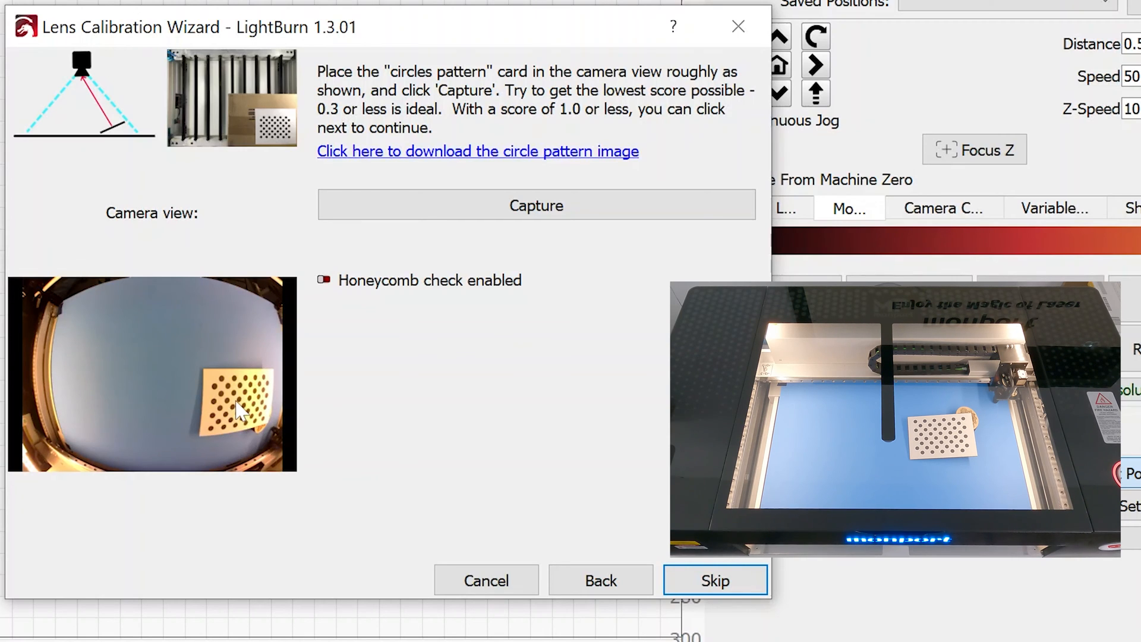
{"action": "left_click", "coordinate": [536, 206]}
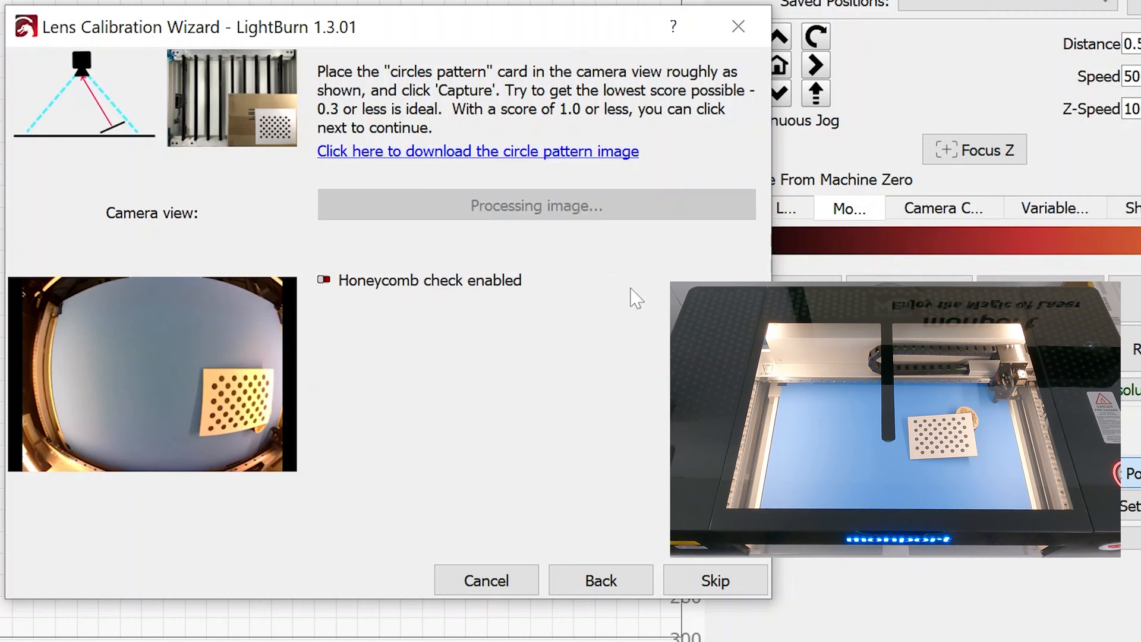
{"action": "left_click", "coordinate": [535, 205]}
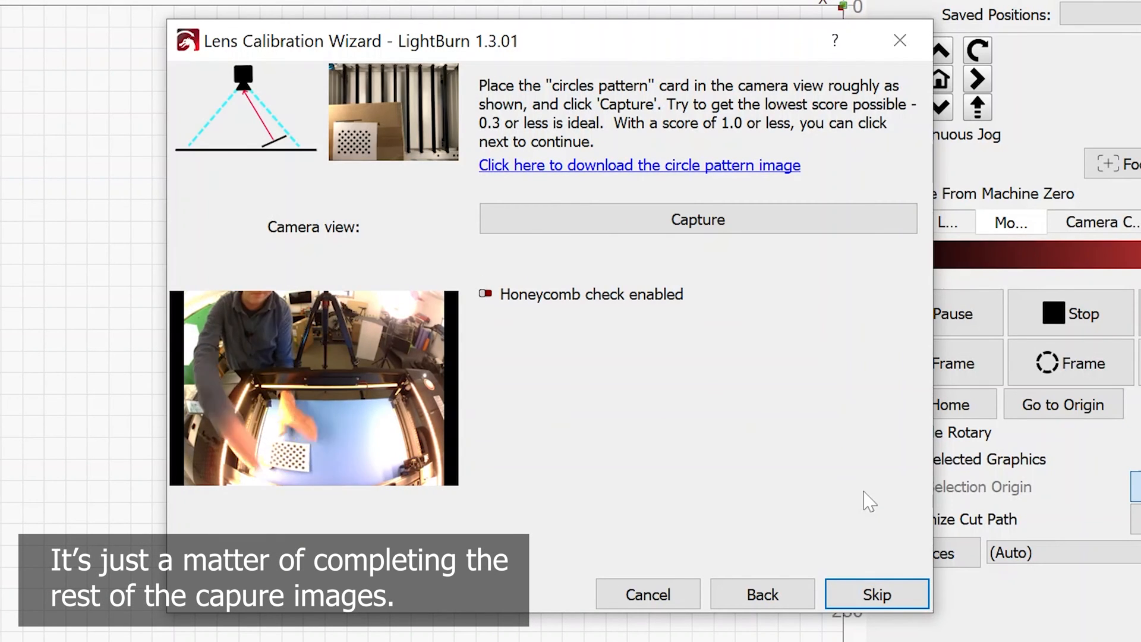
Step: Capture image 6, skip a failed position, and pass image 9 at 0.24 to complete lens calibration
{"action": "left_click", "coordinate": [698, 219]}
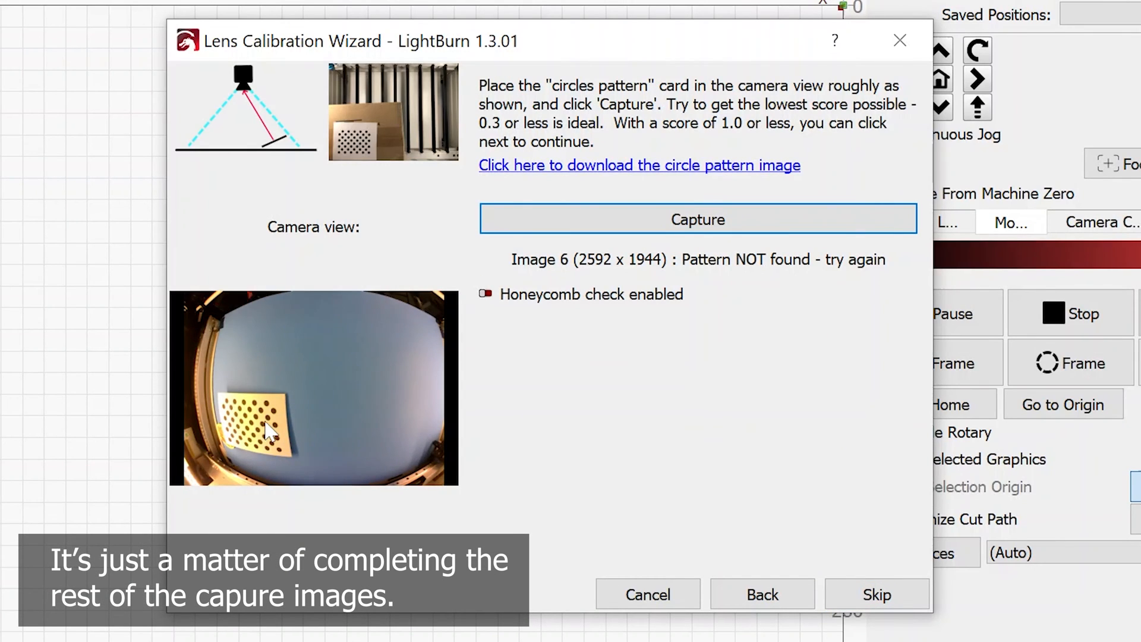
{"action": "left_click", "coordinate": [698, 218]}
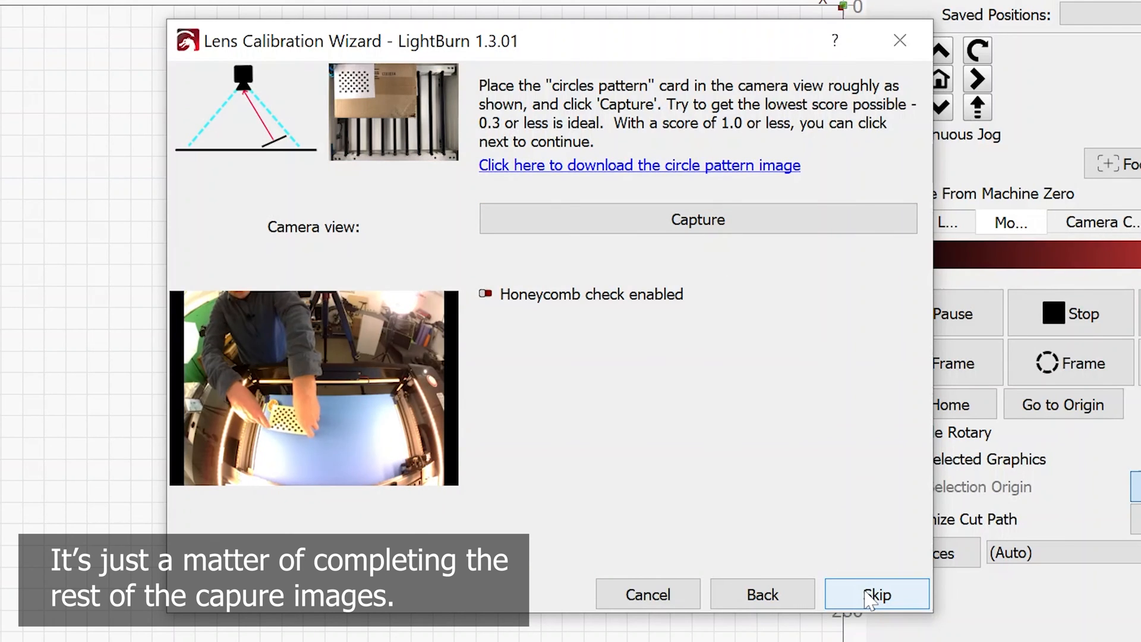
{"action": "left_click", "coordinate": [698, 219]}
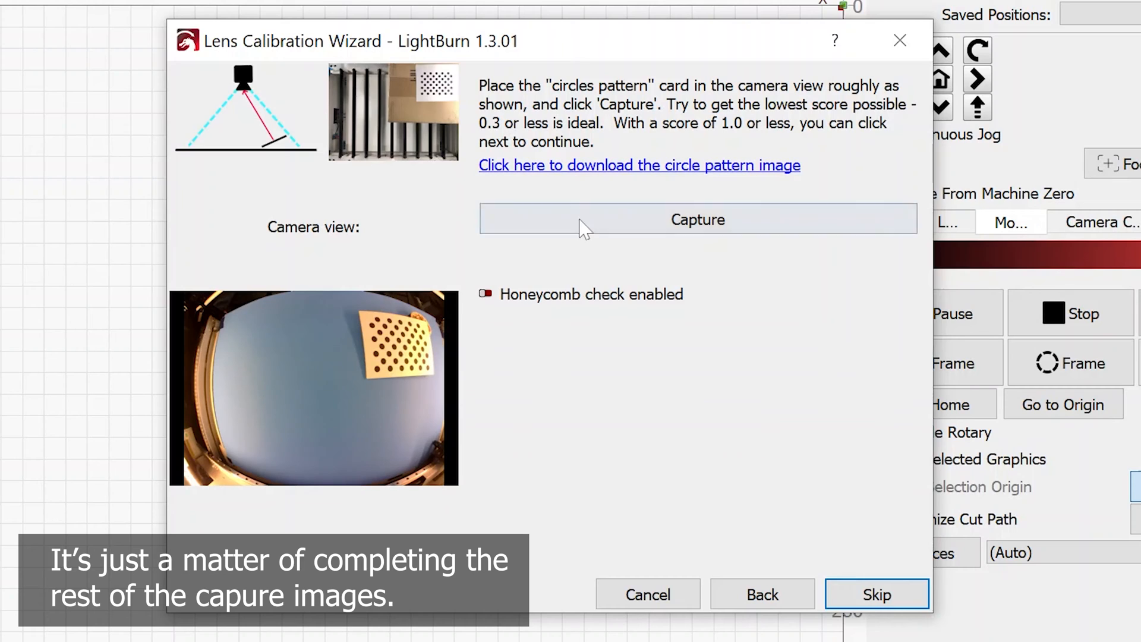
{"action": "left_click", "coordinate": [698, 219]}
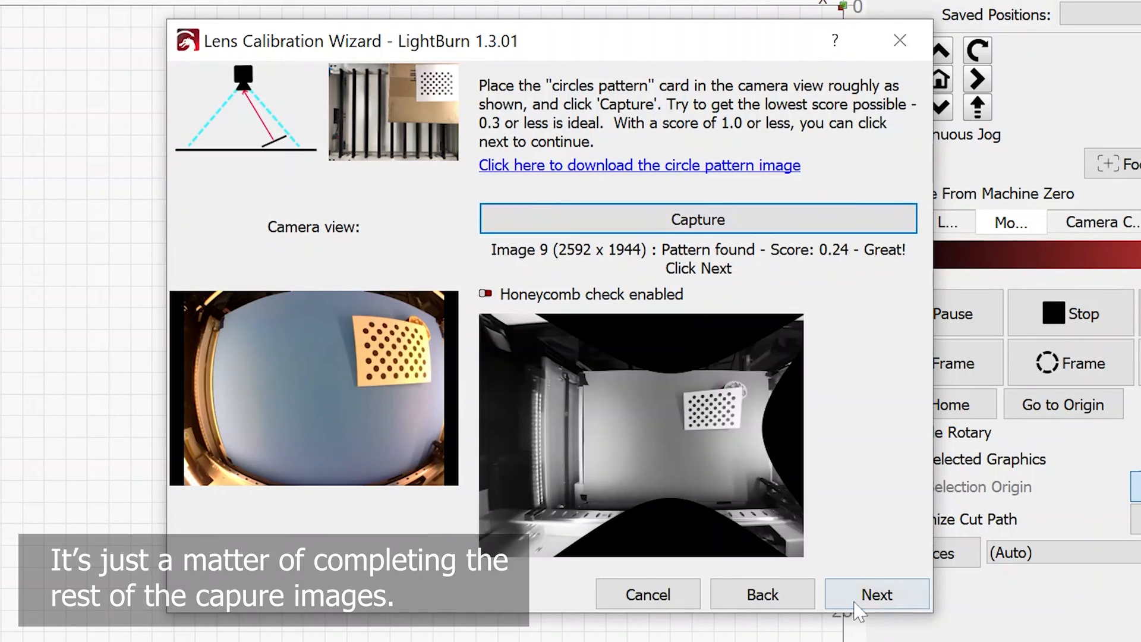
{"action": "left_click", "coordinate": [877, 595]}
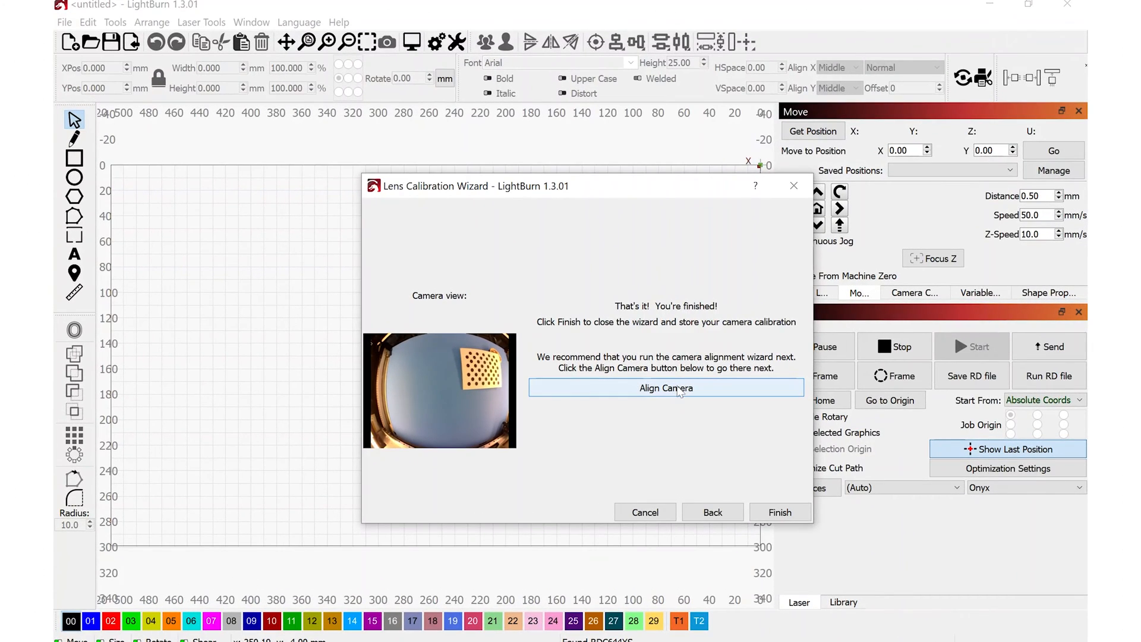
Step: Start camera alignment with SHUNCCM and enter fill speed 250, line speed 200, power 18.5 for the target cut
{"action": "left_click", "coordinate": [665, 387]}
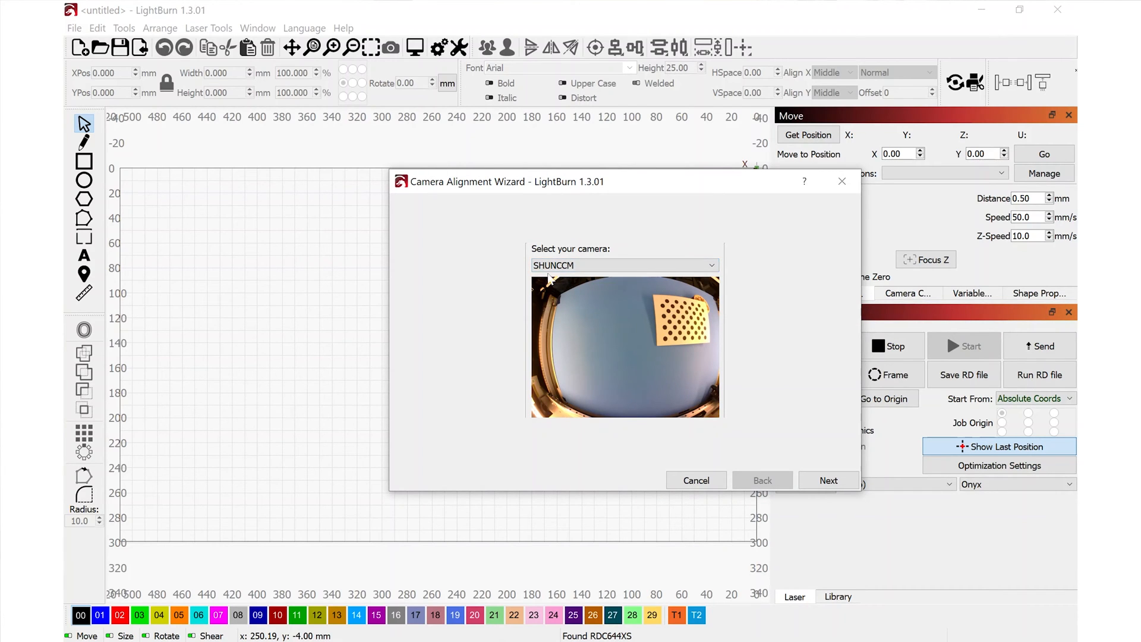
{"action": "left_click", "coordinate": [829, 480]}
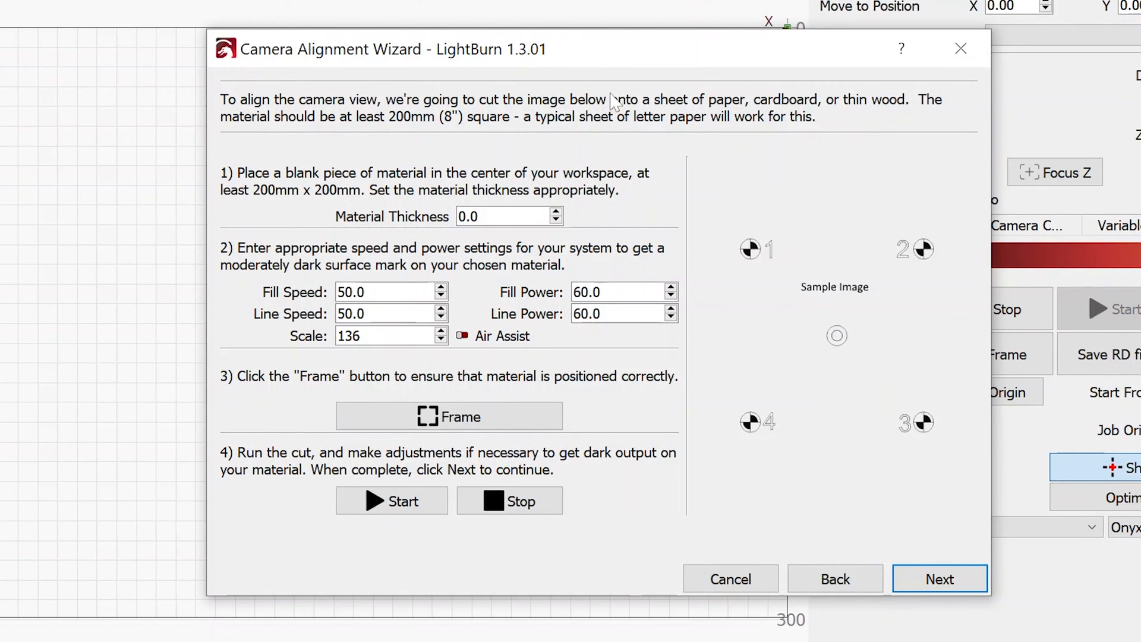
{"action": "mouse_move", "coordinate": [381, 126]}
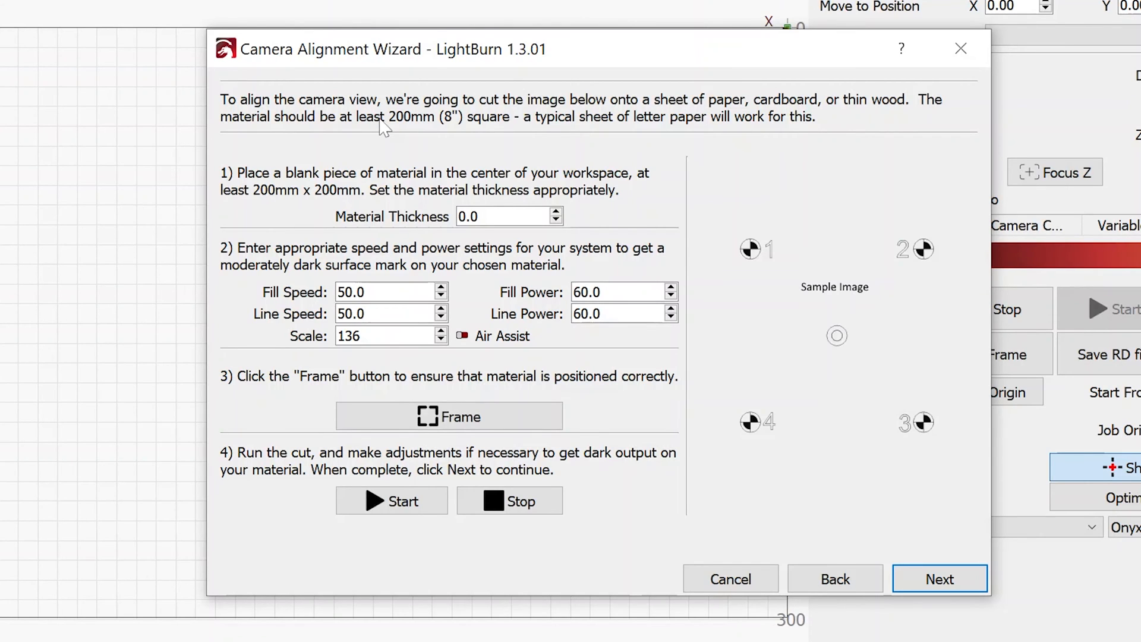
{"action": "mouse_move", "coordinate": [416, 218]}
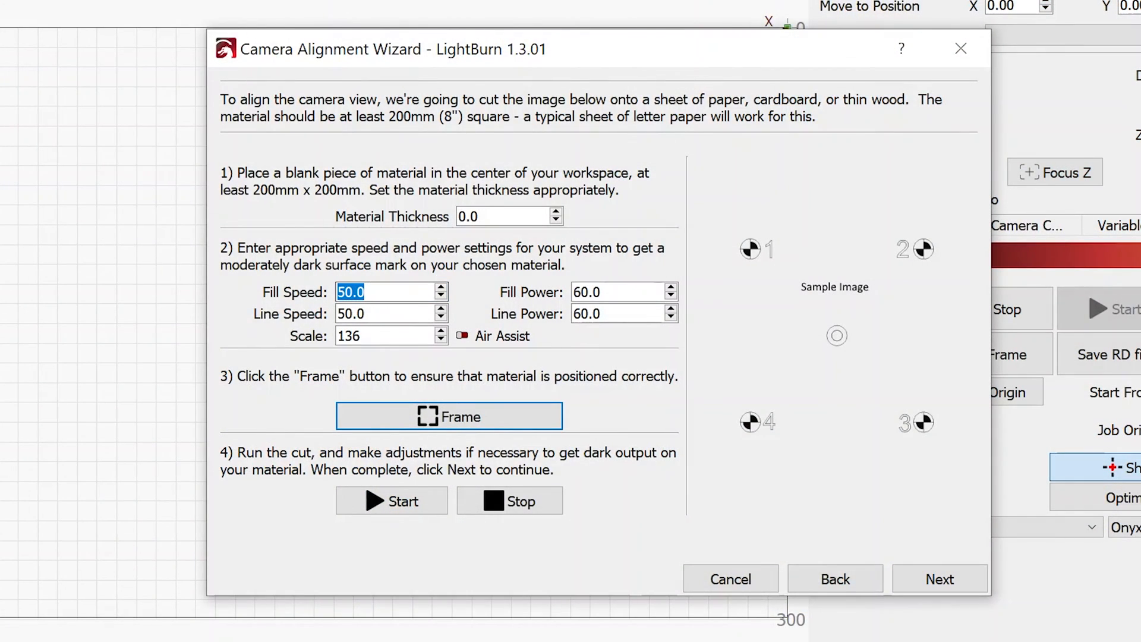
{"action": "type", "text": "25"}
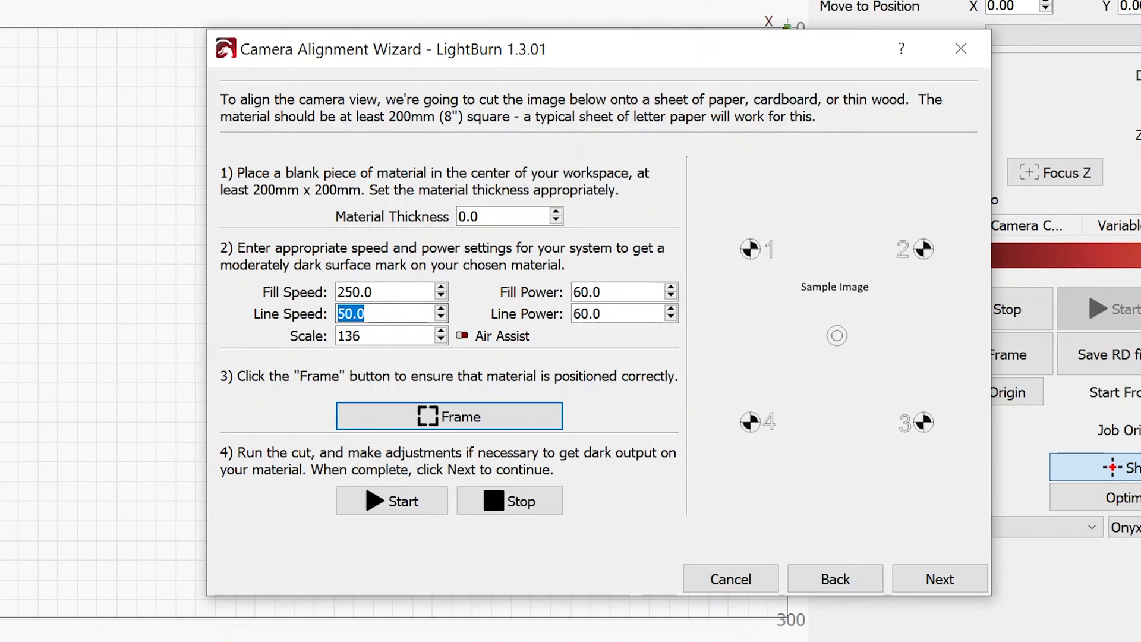
{"action": "type", "text": "200"}
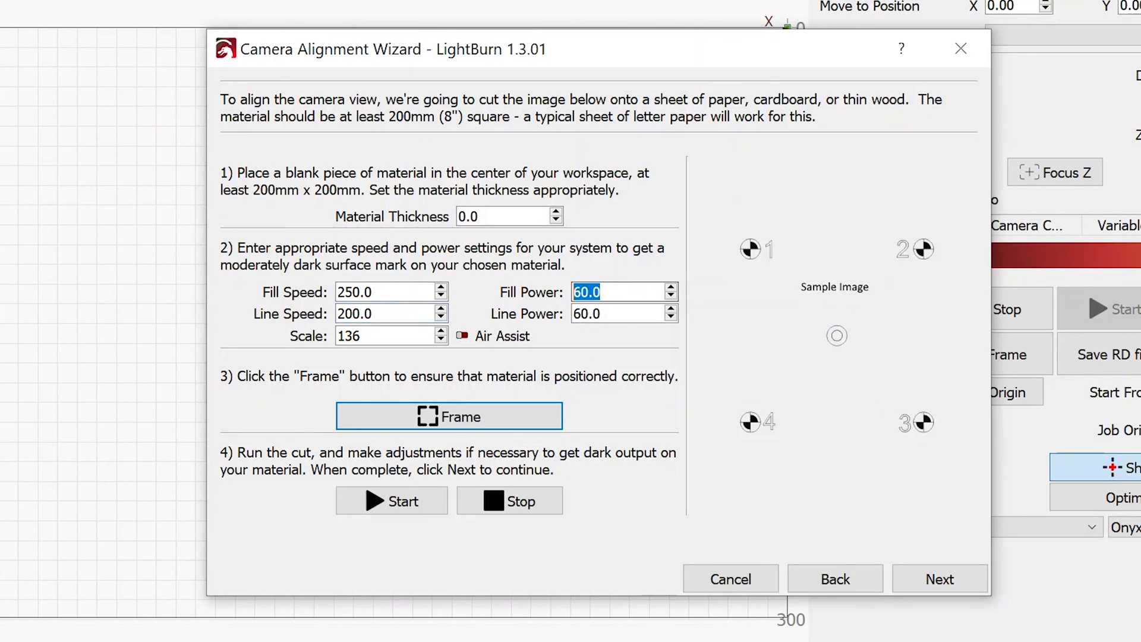
{"action": "type", "text": "18.5"}
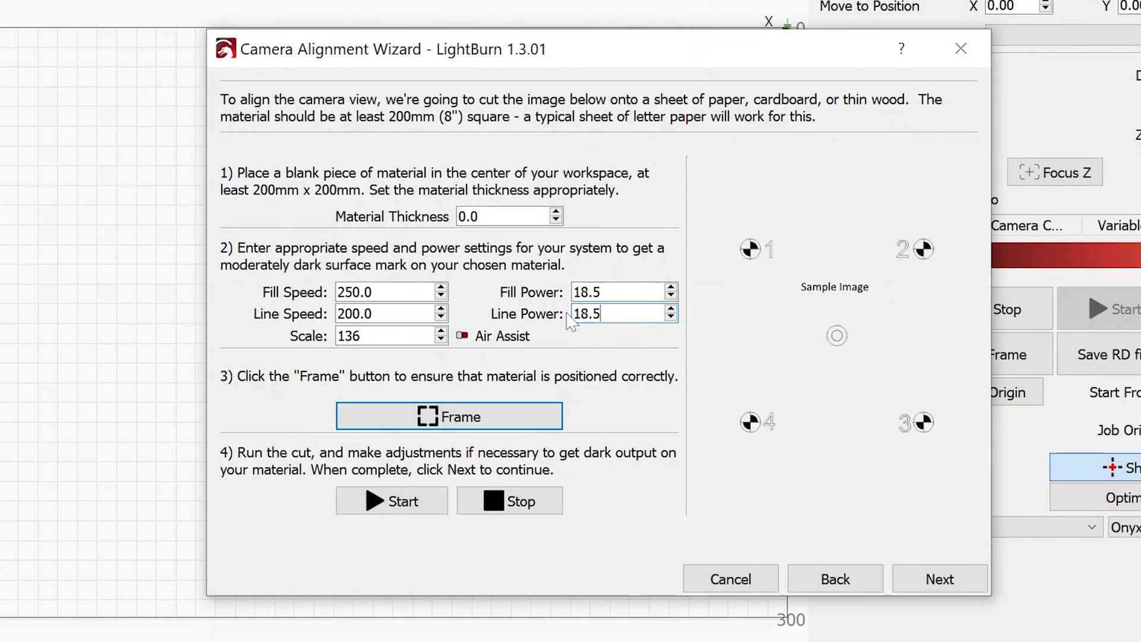
{"action": "left_click", "coordinate": [449, 416]}
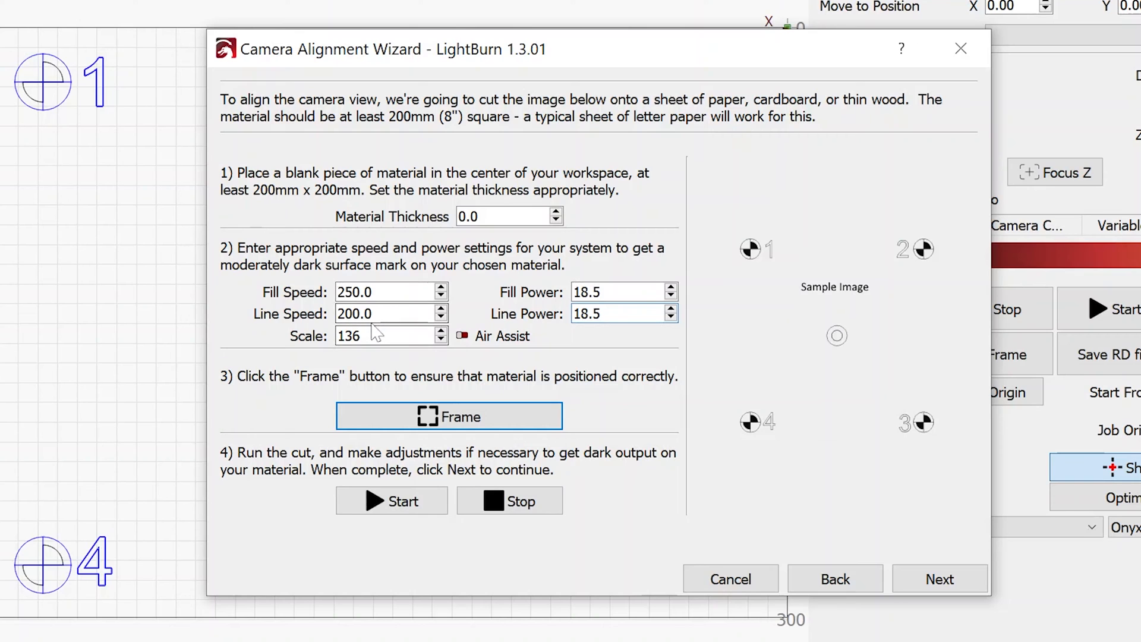
{"action": "mouse_move", "coordinate": [535, 88]}
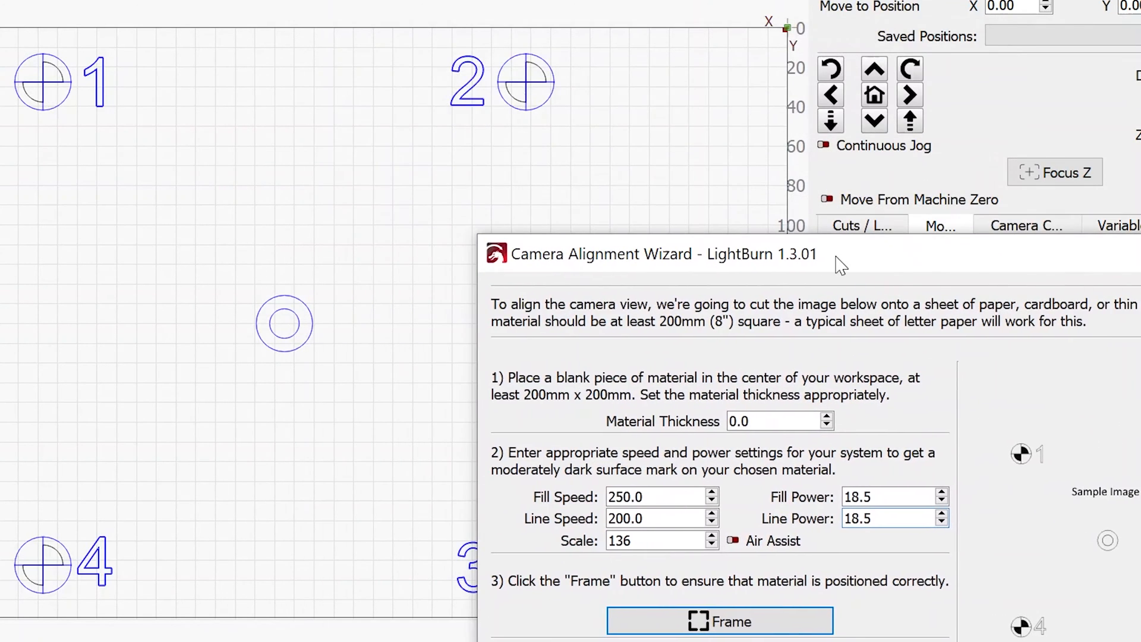
{"action": "mouse_move", "coordinate": [192, 543]}
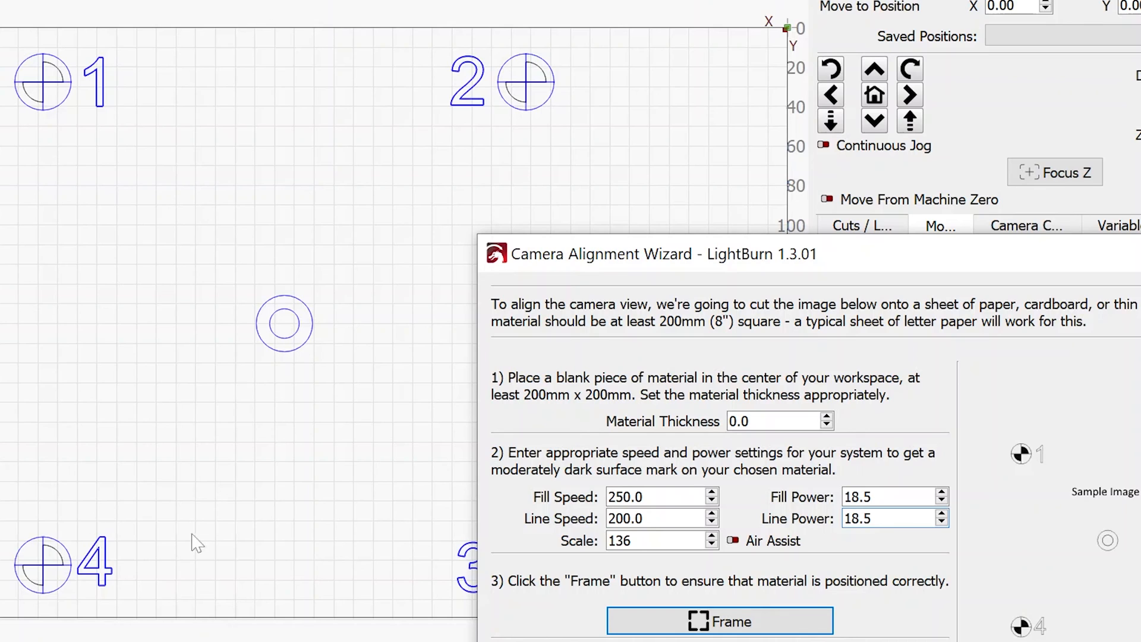
{"action": "mouse_move", "coordinate": [360, 143]}
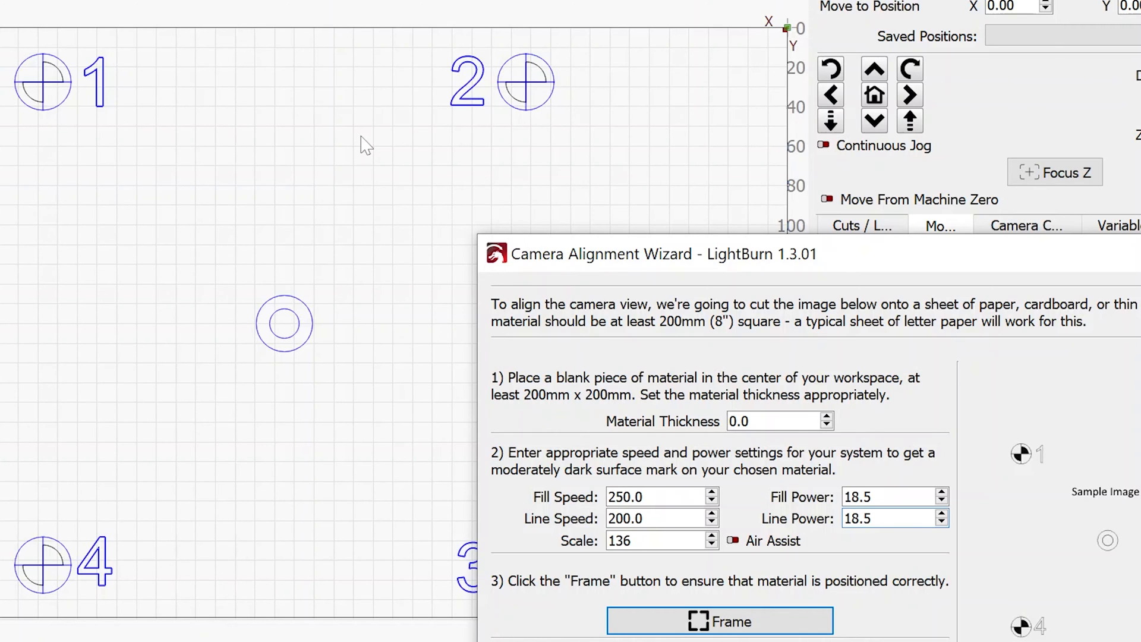
{"action": "mouse_move", "coordinate": [991, 283]}
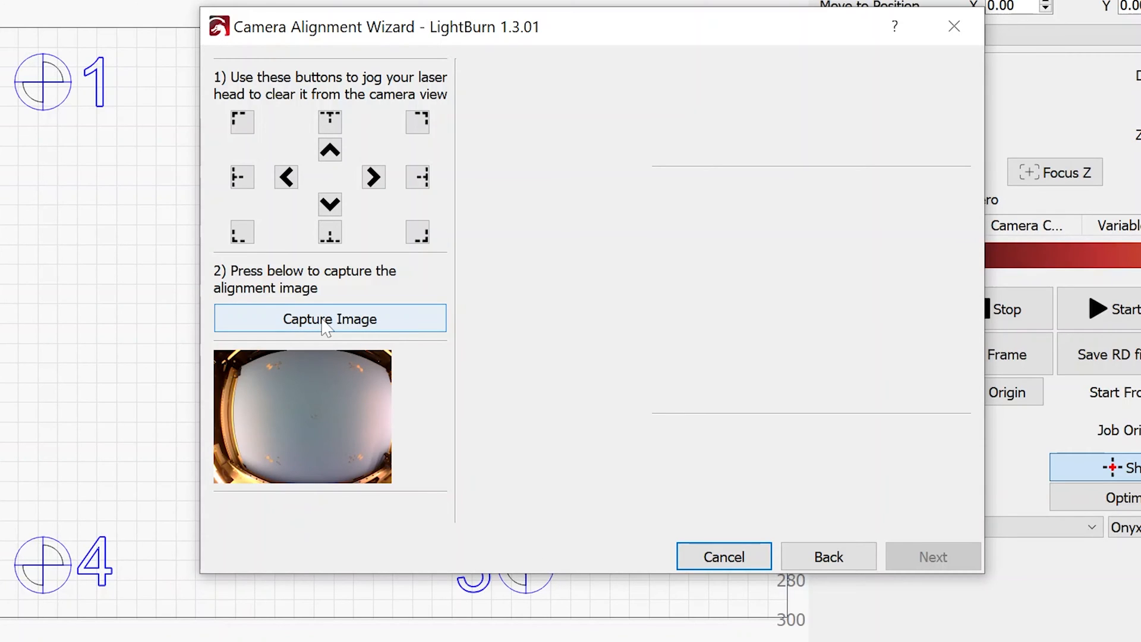
Step: Capture the burned targets, mark the corner target centres, and finish the camera alignment
{"action": "left_click", "coordinate": [331, 318]}
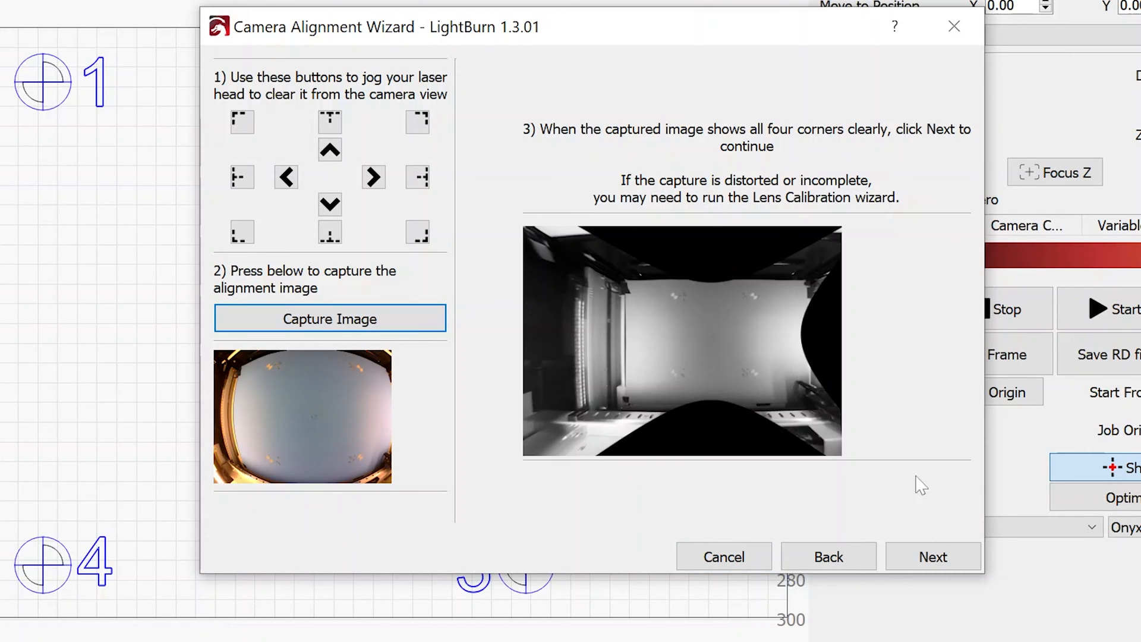
{"action": "left_click", "coordinate": [933, 556]}
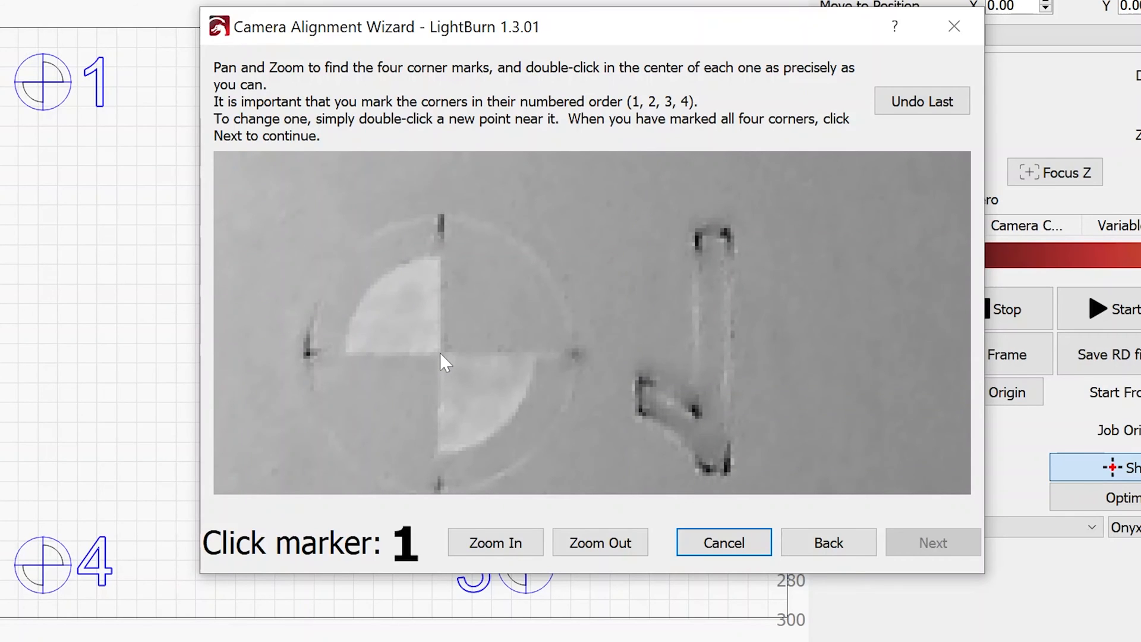
{"action": "double_click", "coordinate": [440, 368]}
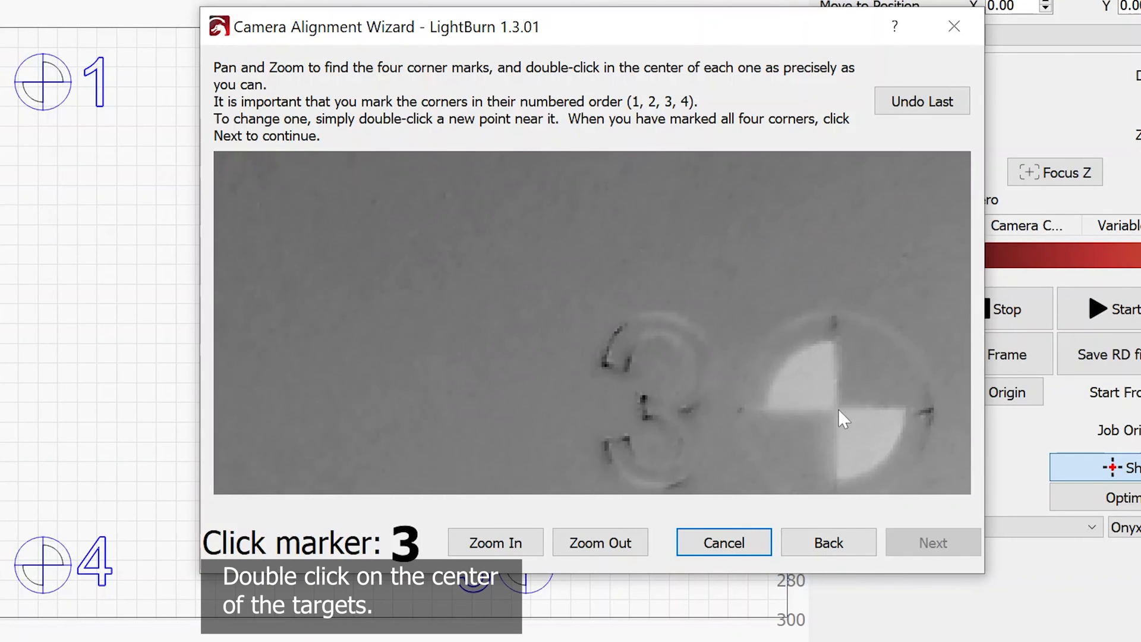
{"action": "double_click", "coordinate": [839, 418]}
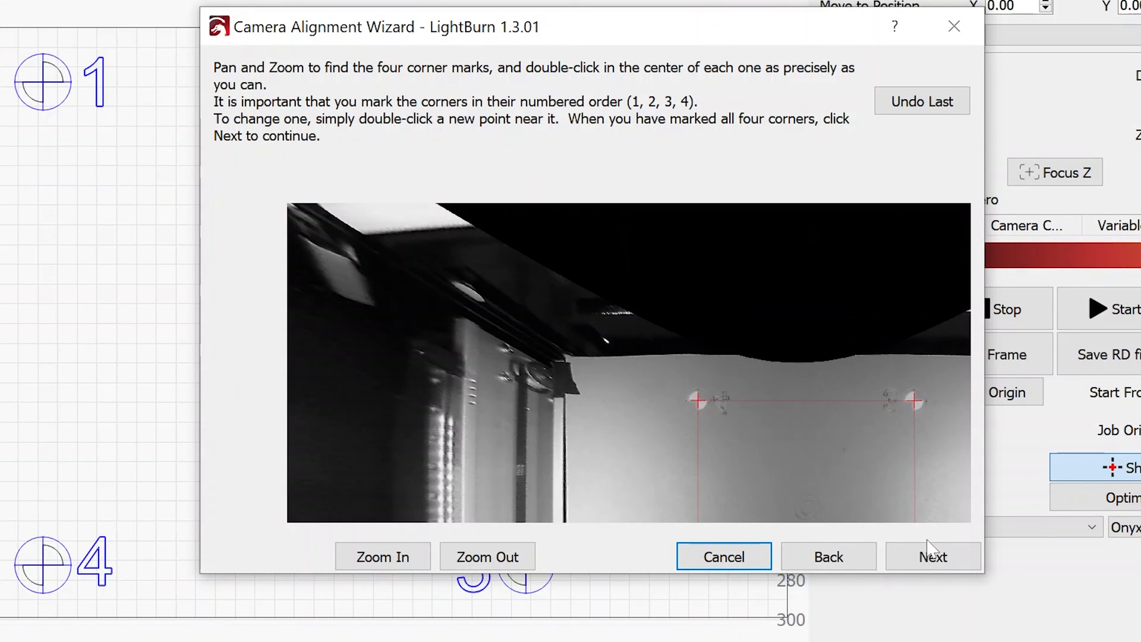
{"action": "left_click", "coordinate": [933, 556]}
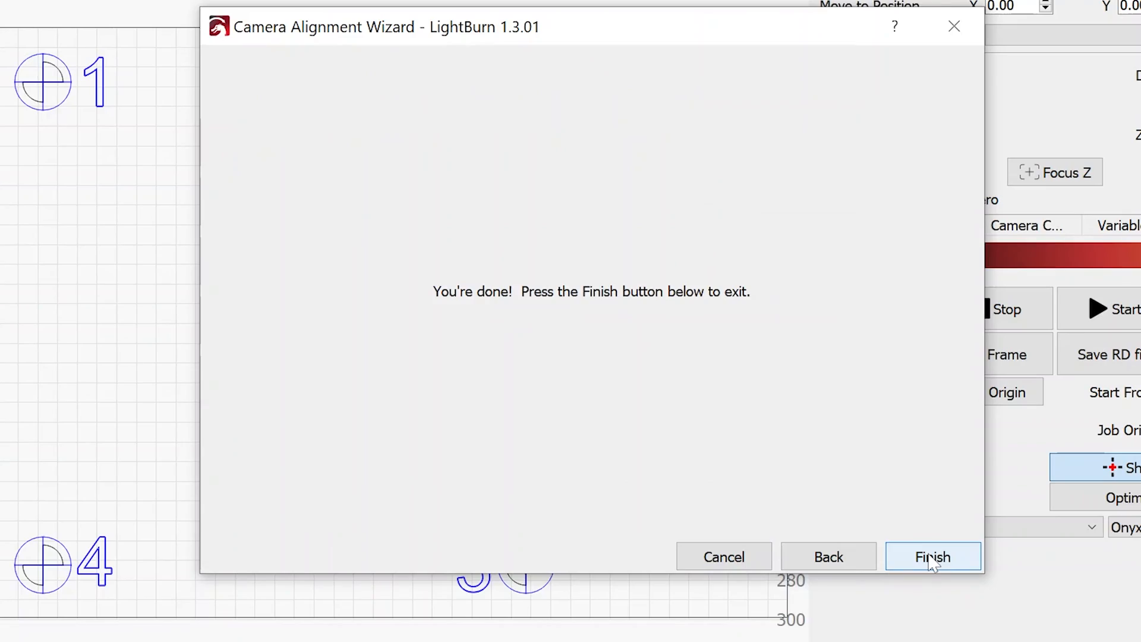
{"action": "left_click", "coordinate": [933, 556]}
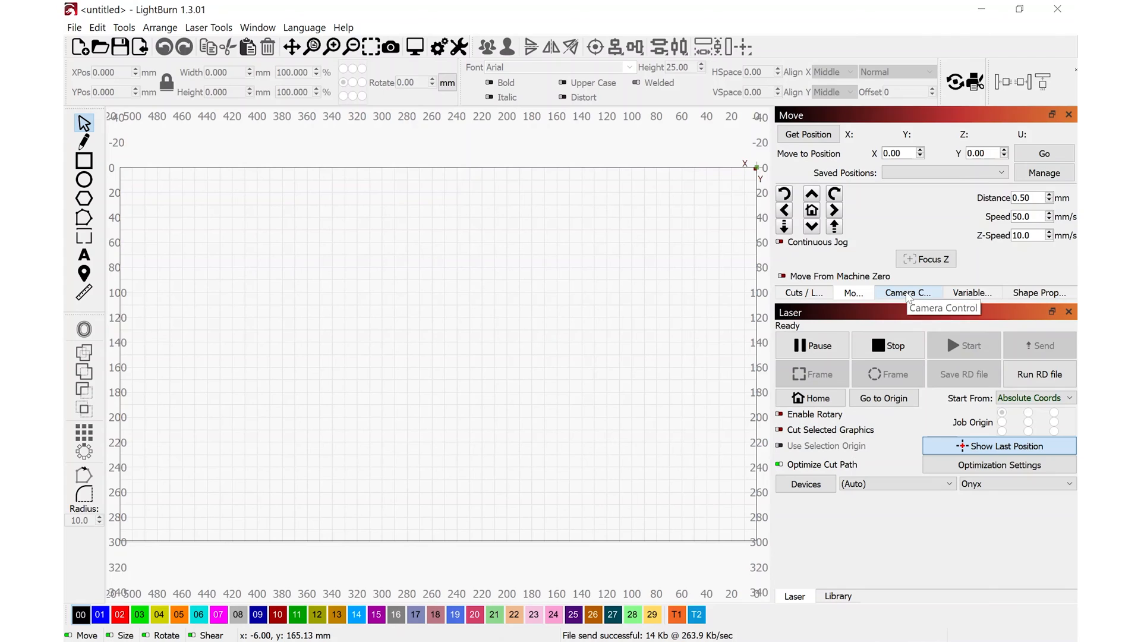
Step: Show the Camera Control panel and refresh the bed overlay
{"action": "left_click", "coordinate": [908, 293]}
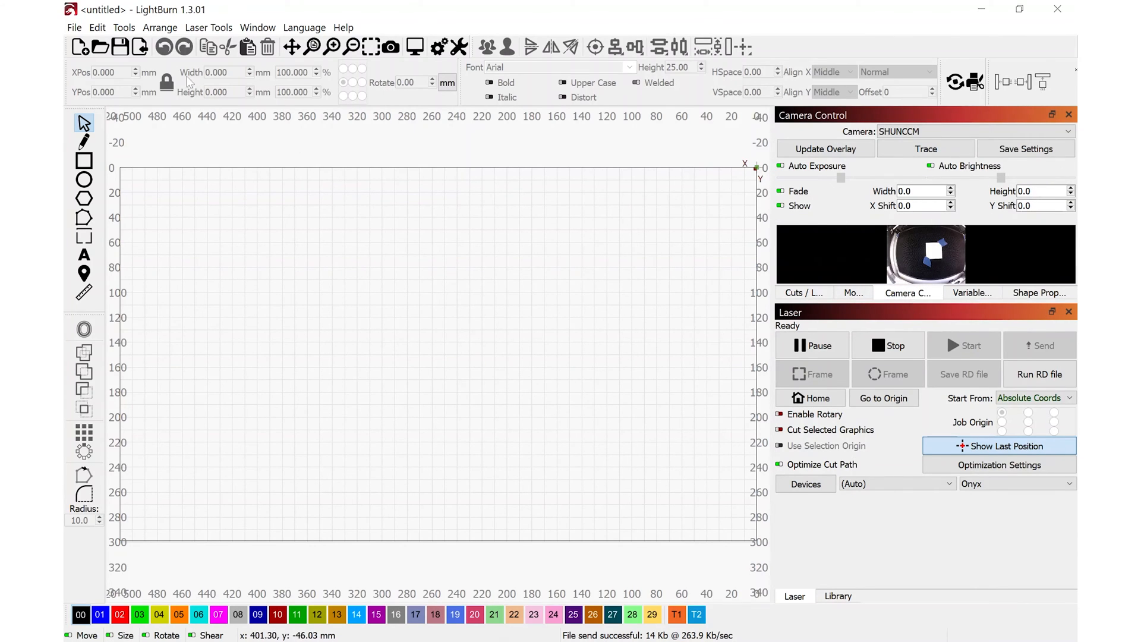
{"action": "left_click", "coordinate": [258, 27]}
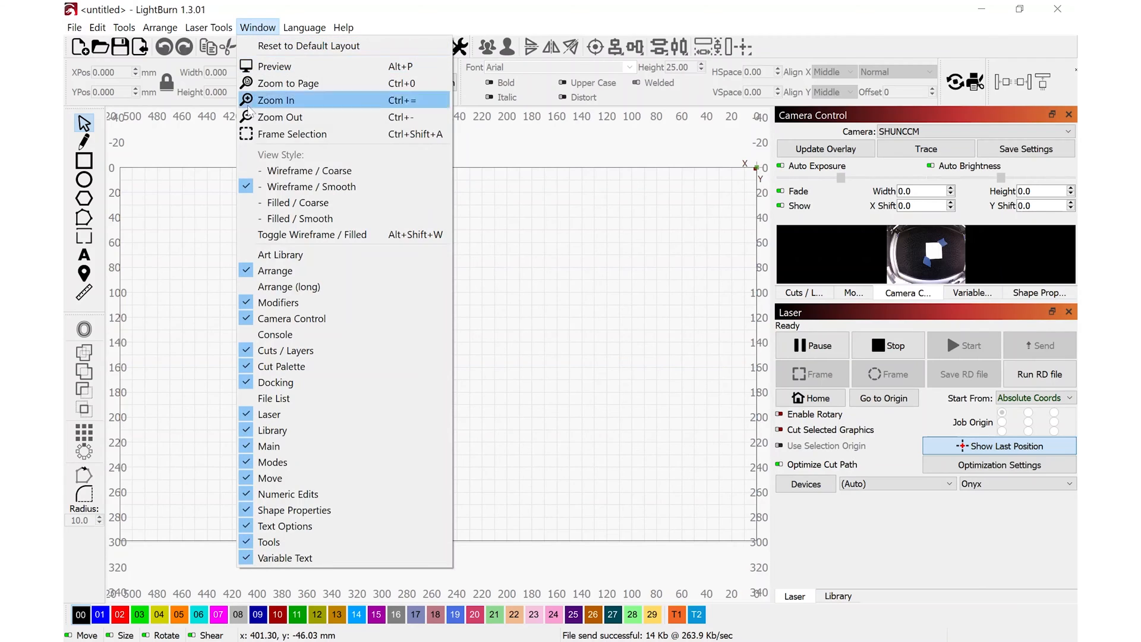
{"action": "mouse_move", "coordinate": [292, 318]}
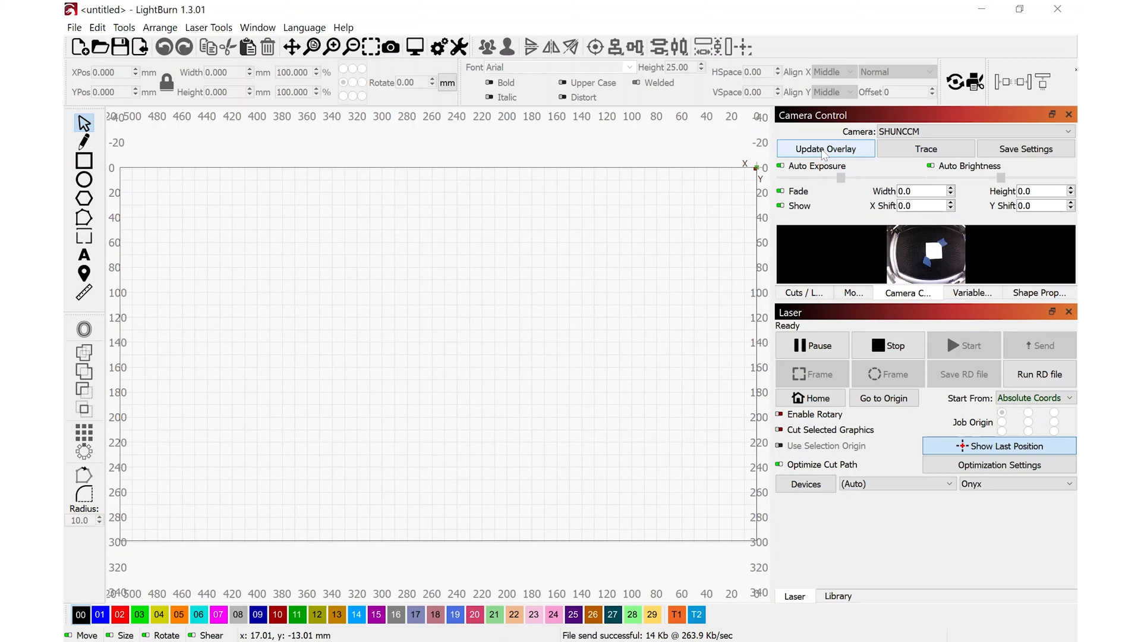
{"action": "left_click", "coordinate": [825, 149]}
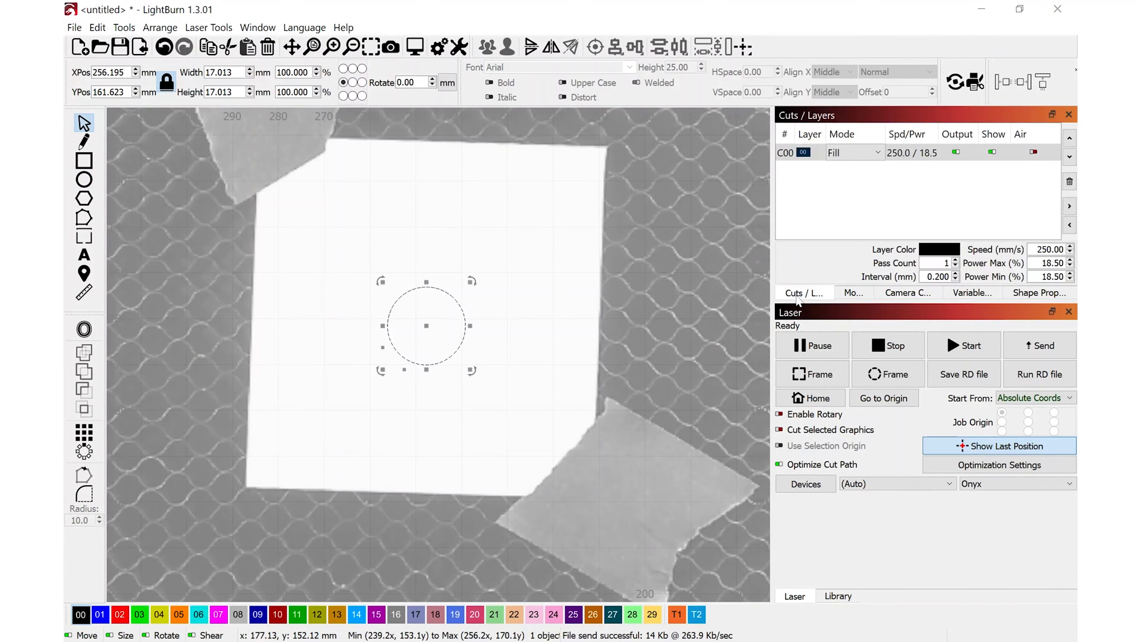
Step: Set the test circle's layer to 50 mm/s Line mode and start the cut
{"action": "left_click", "coordinate": [1048, 249]}
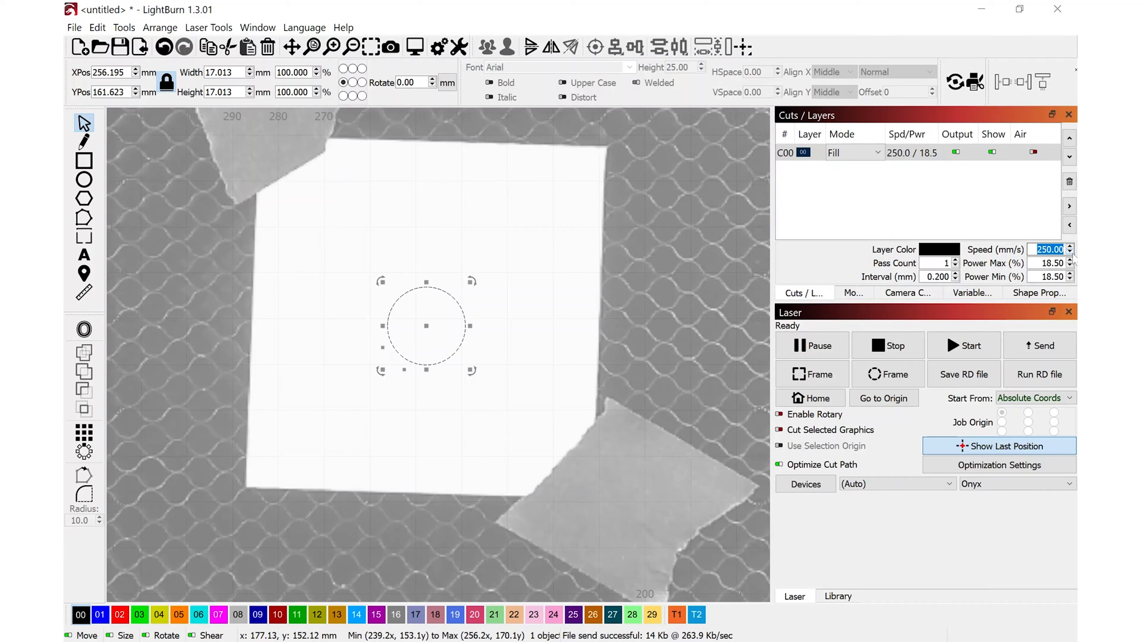
{"action": "type", "text": "50"}
{"action": "left_click", "coordinate": [1048, 276]}
{"action": "type", "text": "22"}
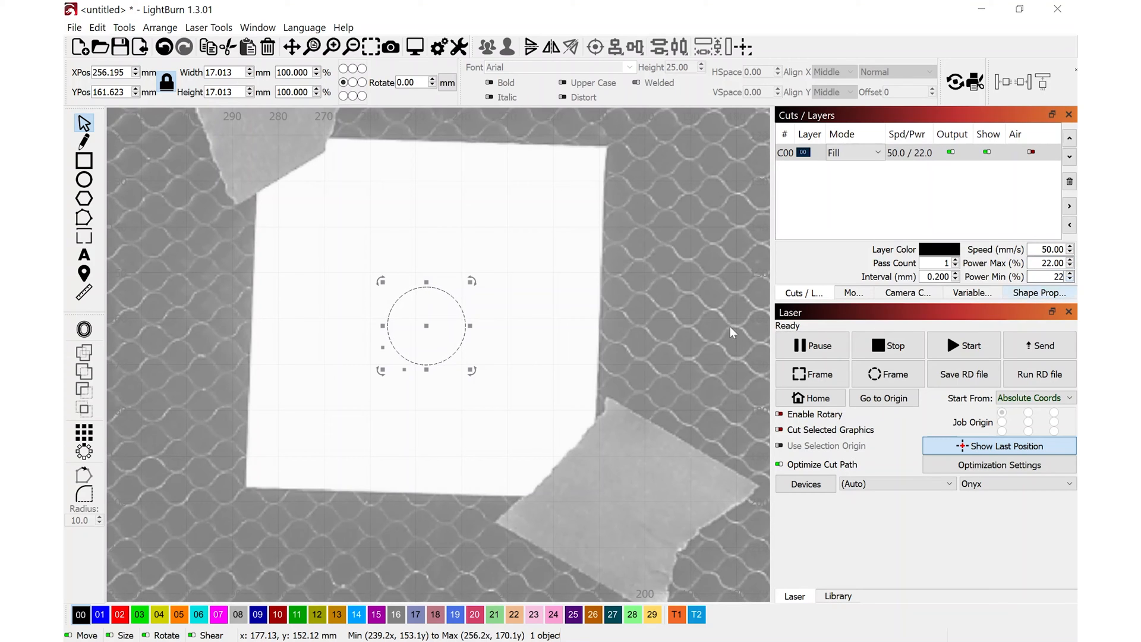
{"action": "left_click", "coordinate": [877, 152]}
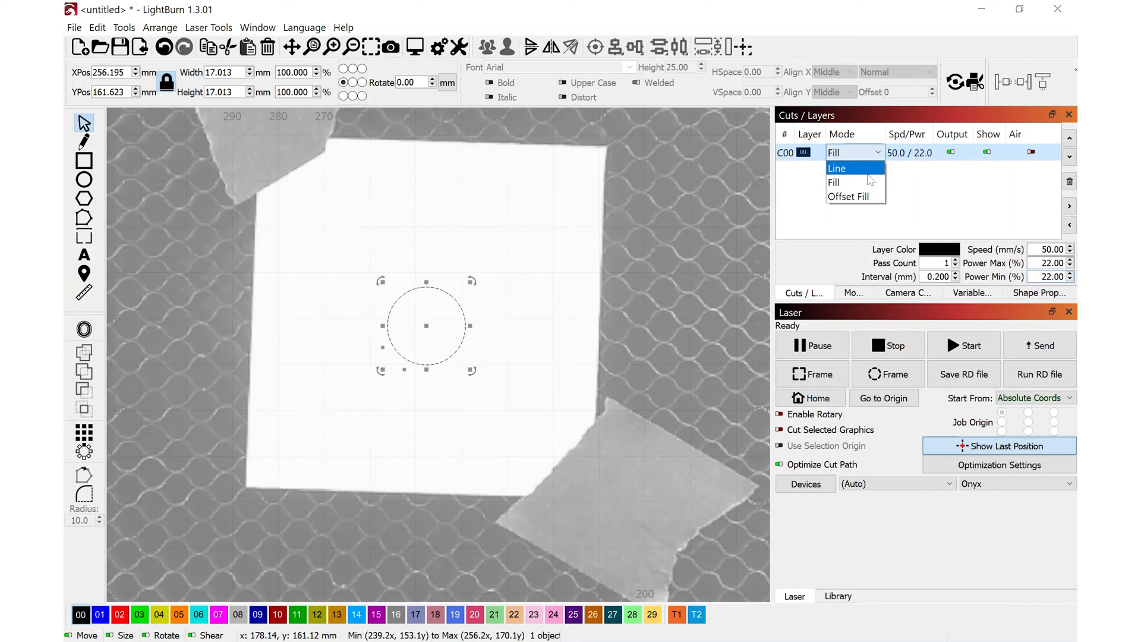
{"action": "left_click", "coordinate": [836, 169]}
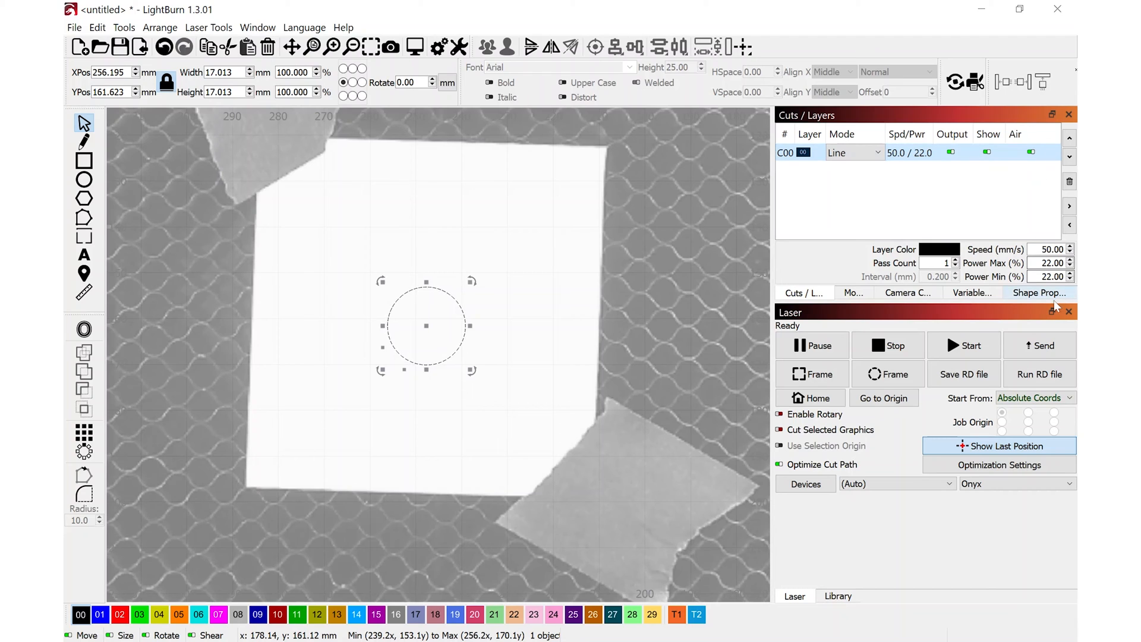
{"action": "mouse_move", "coordinate": [452, 189]}
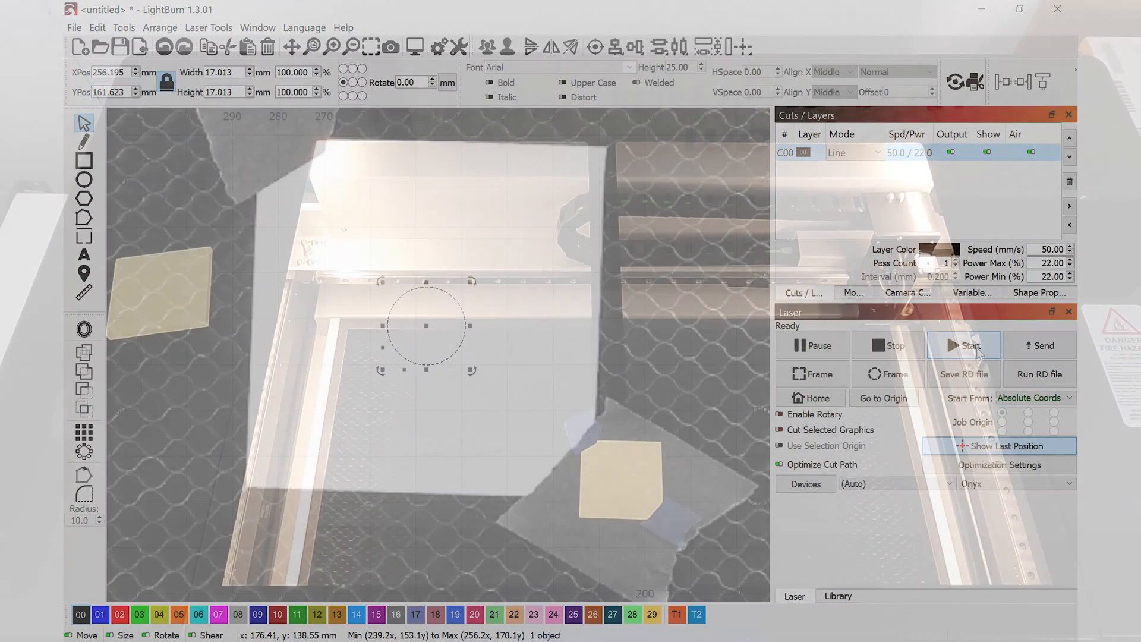
{"action": "left_click", "coordinate": [964, 344]}
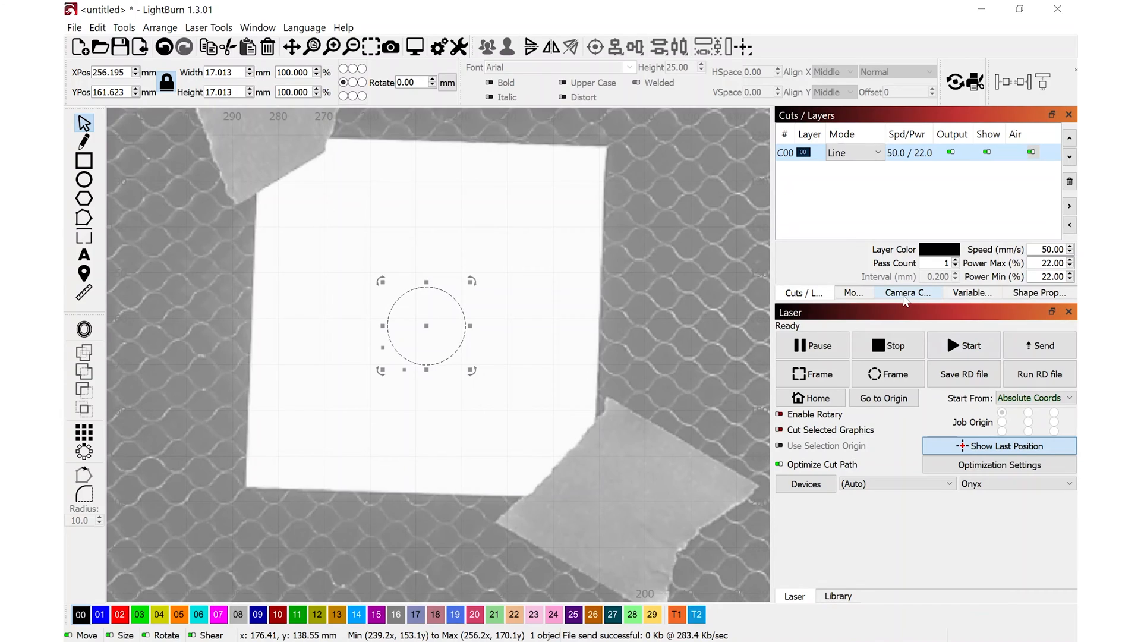
Step: Refresh the overlay to check the cut circle, then trace the Wisconsin piece into a vector outline
{"action": "left_click", "coordinate": [908, 293]}
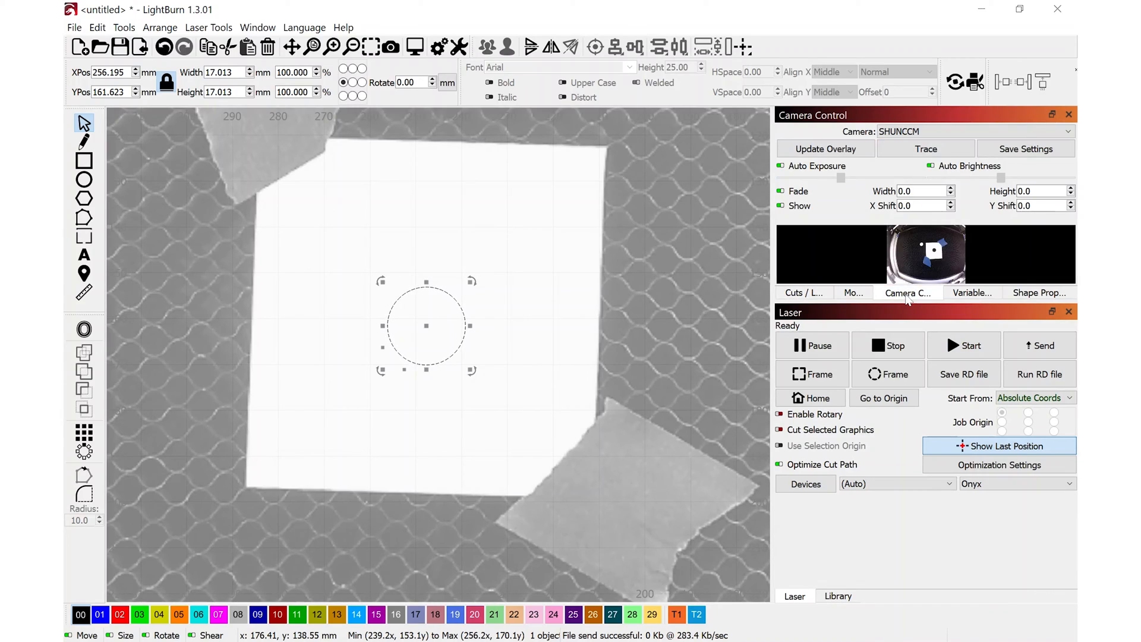
{"action": "left_click", "coordinate": [825, 148]}
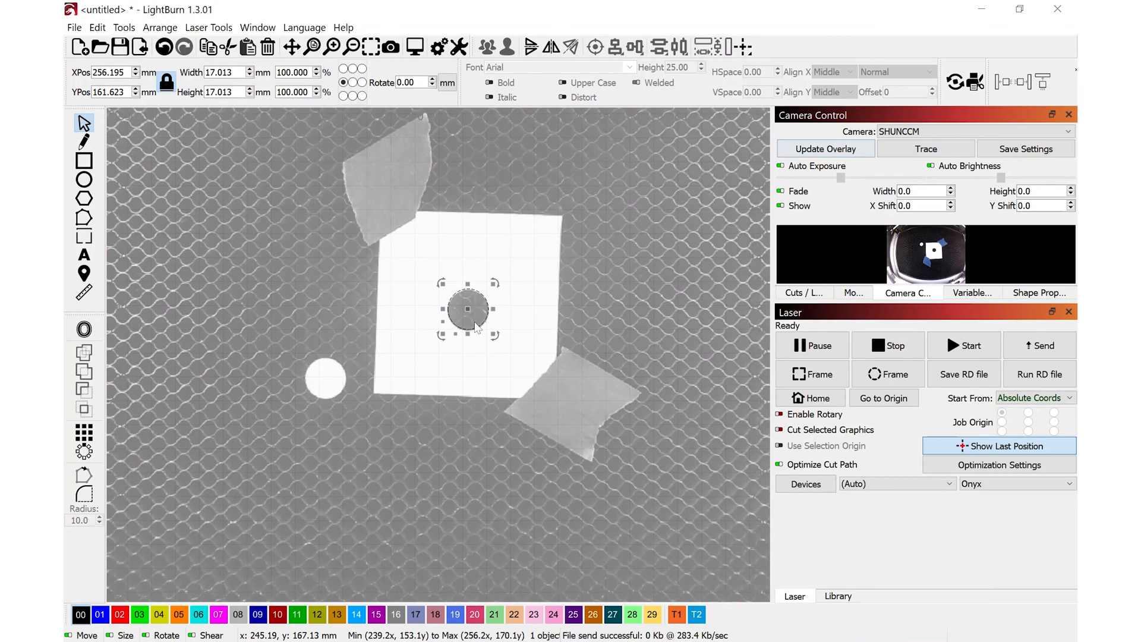
{"action": "left_click", "coordinate": [926, 148]}
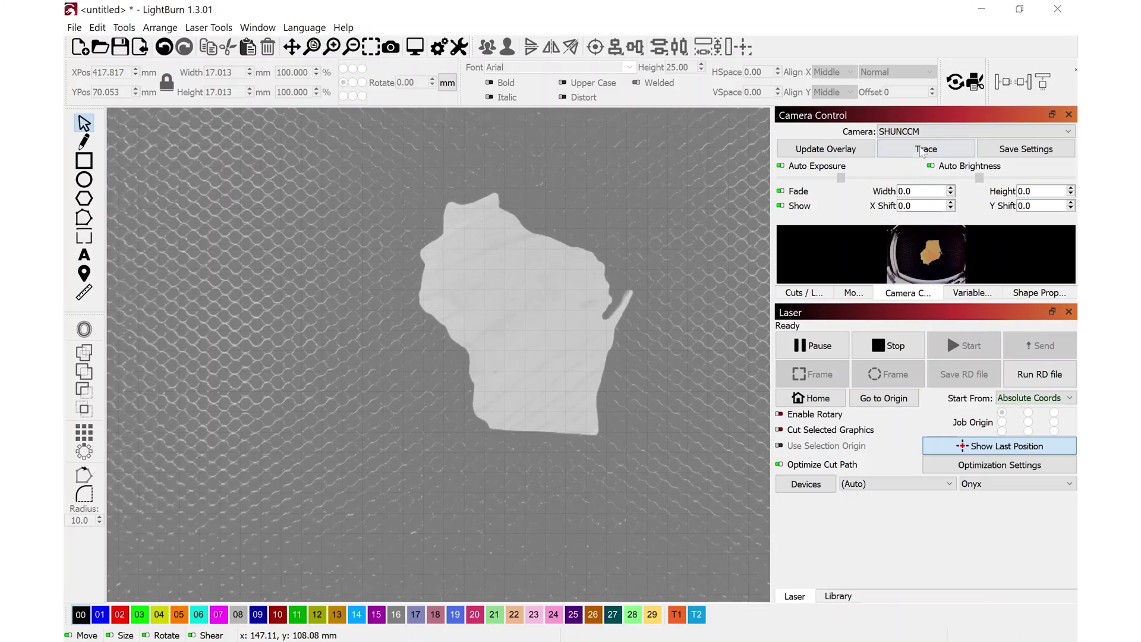
{"action": "mouse_move", "coordinate": [924, 152]}
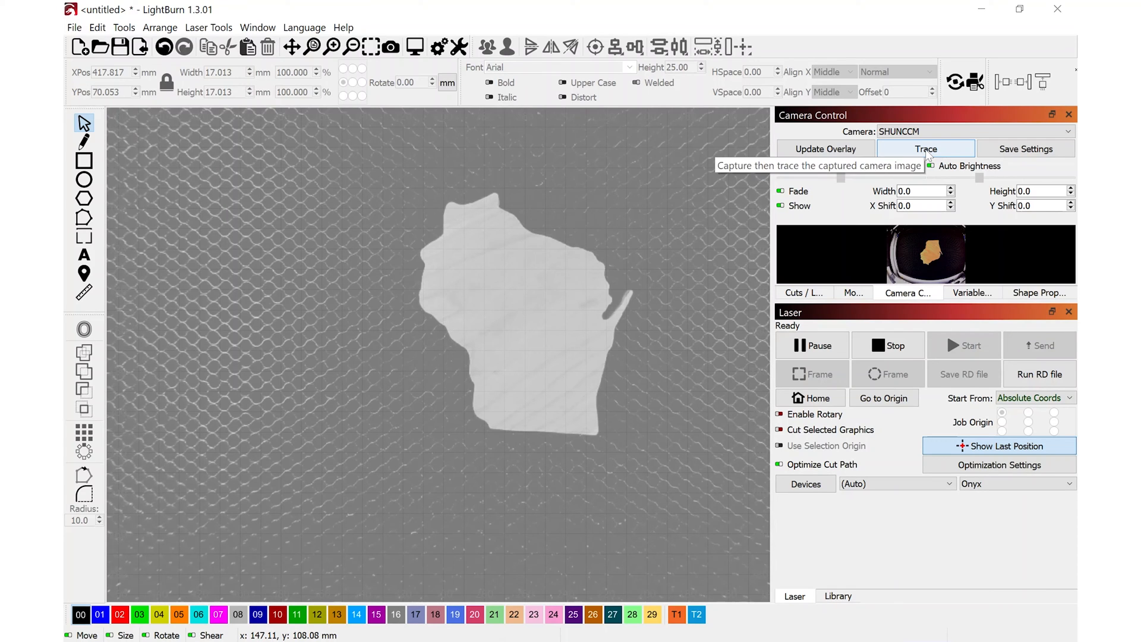
{"action": "left_click", "coordinate": [926, 148]}
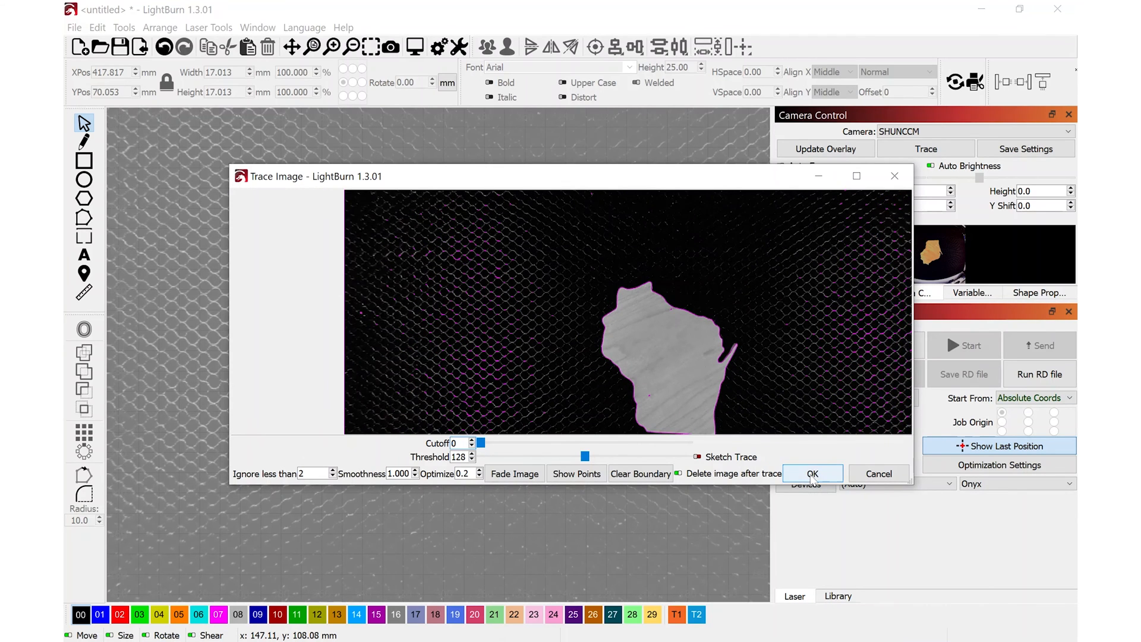
{"action": "left_click", "coordinate": [813, 473]}
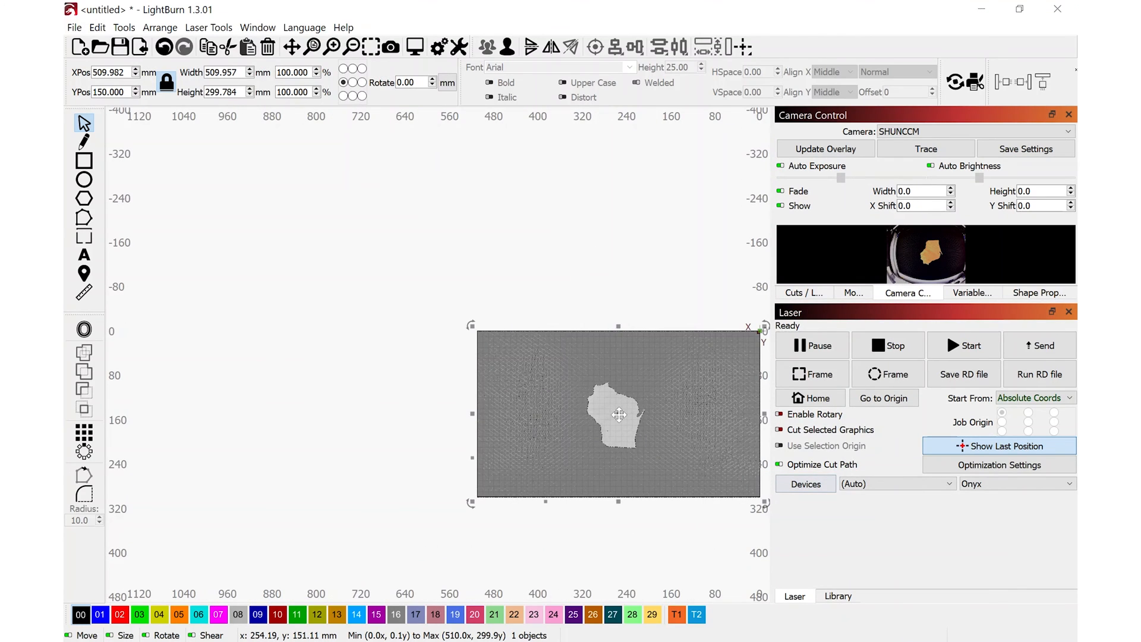
Step: Move the captured photo off the traced Wisconsin outline and select the outline by itself
{"action": "left_click_drag", "start_coordinate": [617, 415], "coordinate": [371, 346]}
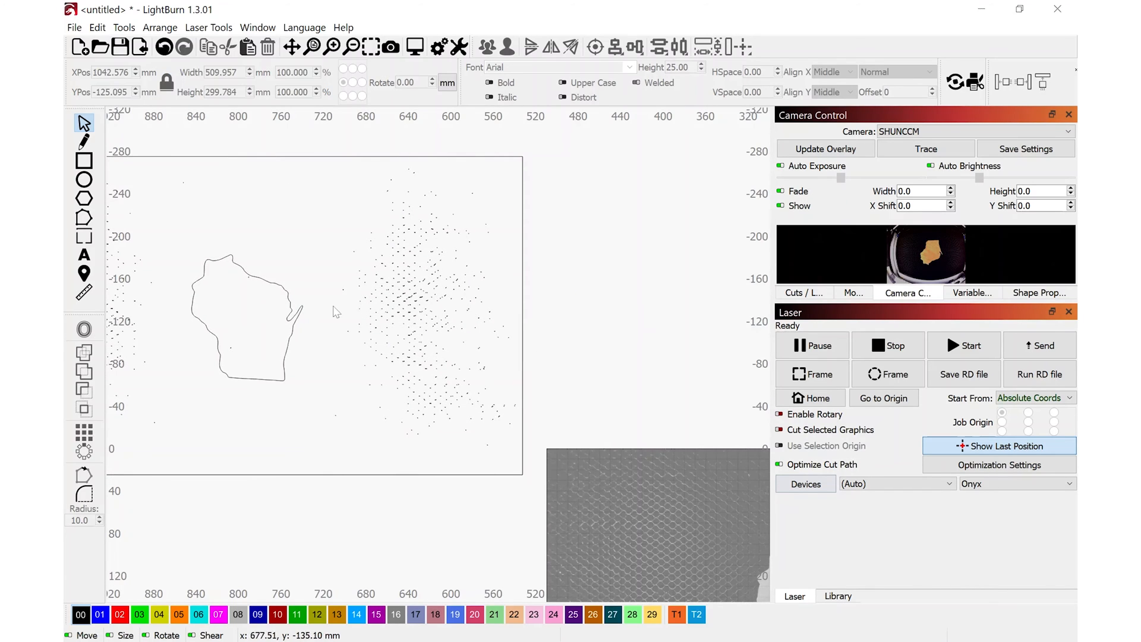
{"action": "key", "text": "ctrl+a"}
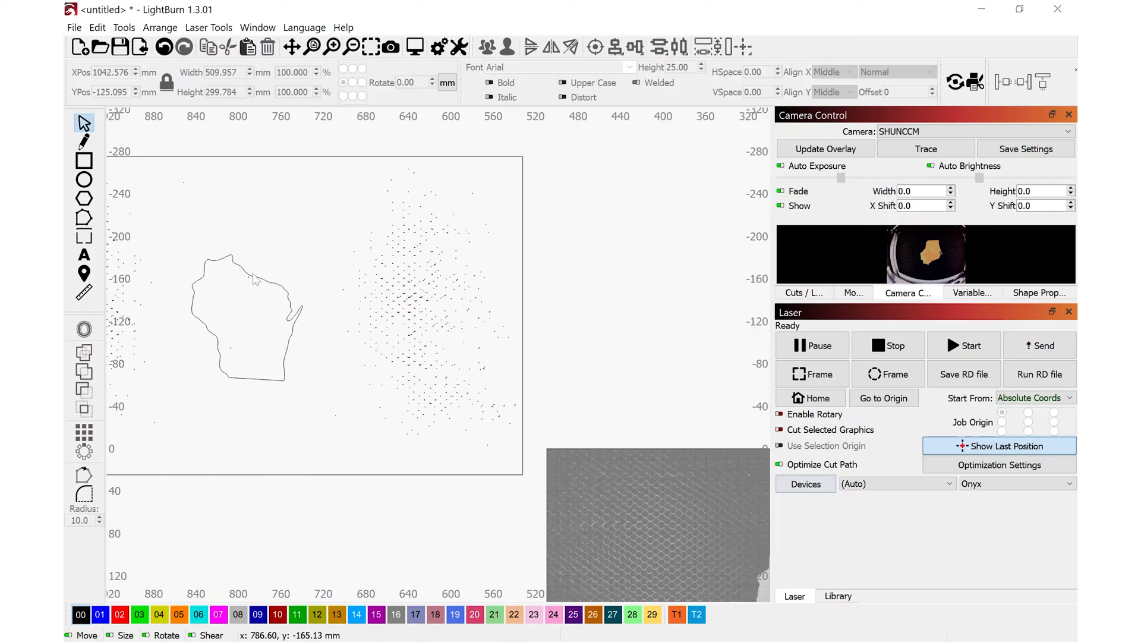
{"action": "left_click", "coordinate": [251, 278]}
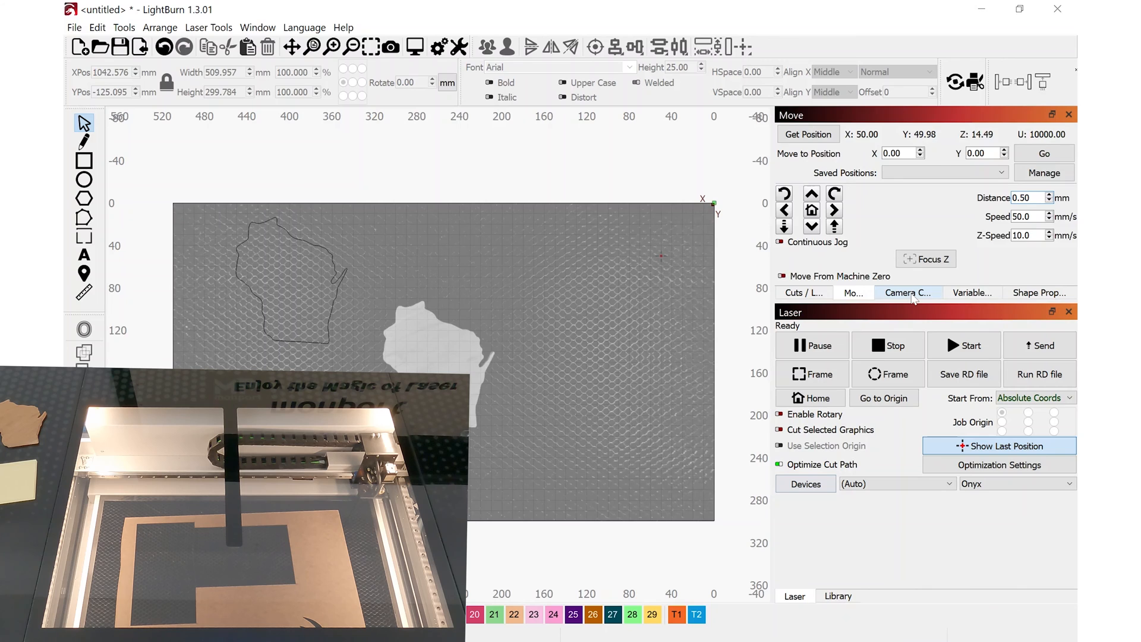
Step: Refresh the camera overlay so the cardboard on the bed shows in the workspace
{"action": "left_click", "coordinate": [908, 292]}
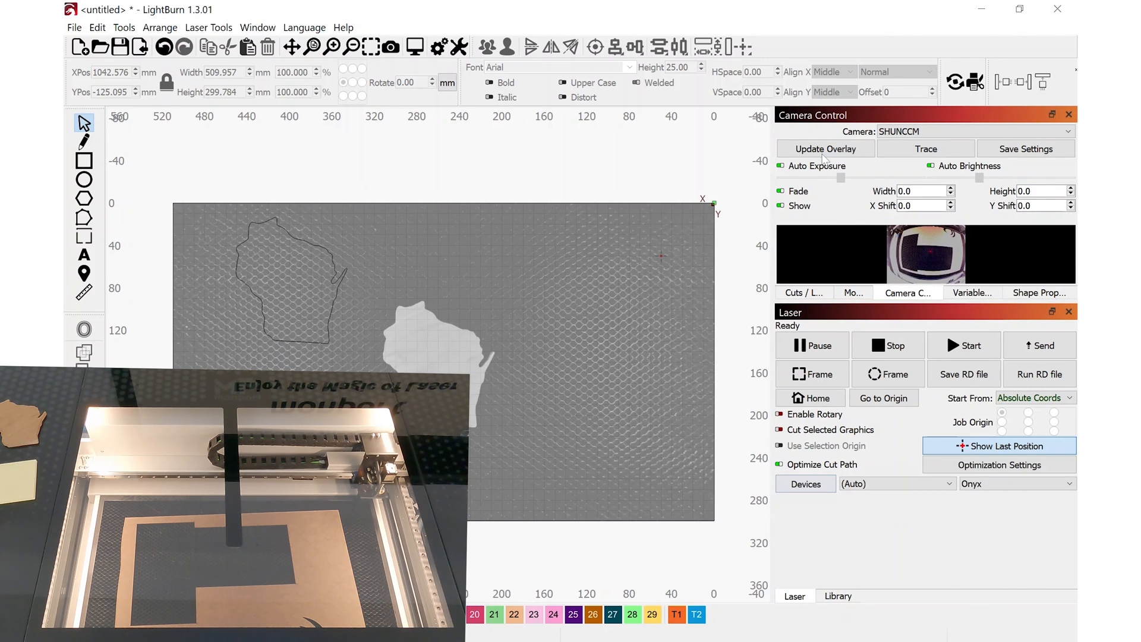
{"action": "left_click", "coordinate": [825, 148]}
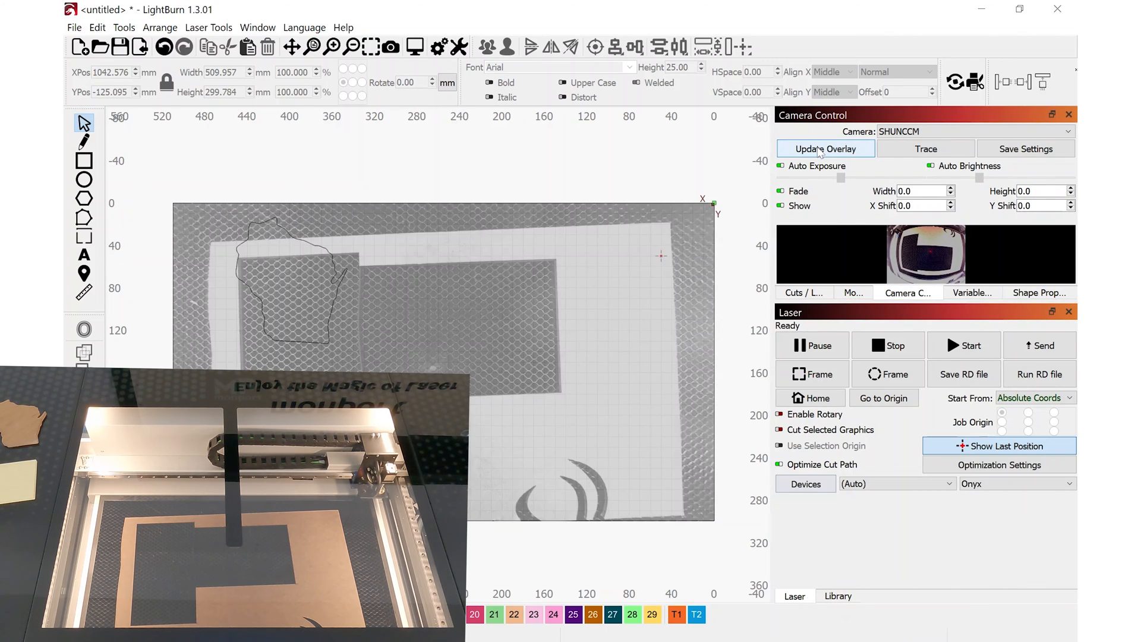
{"action": "left_click", "coordinate": [825, 148]}
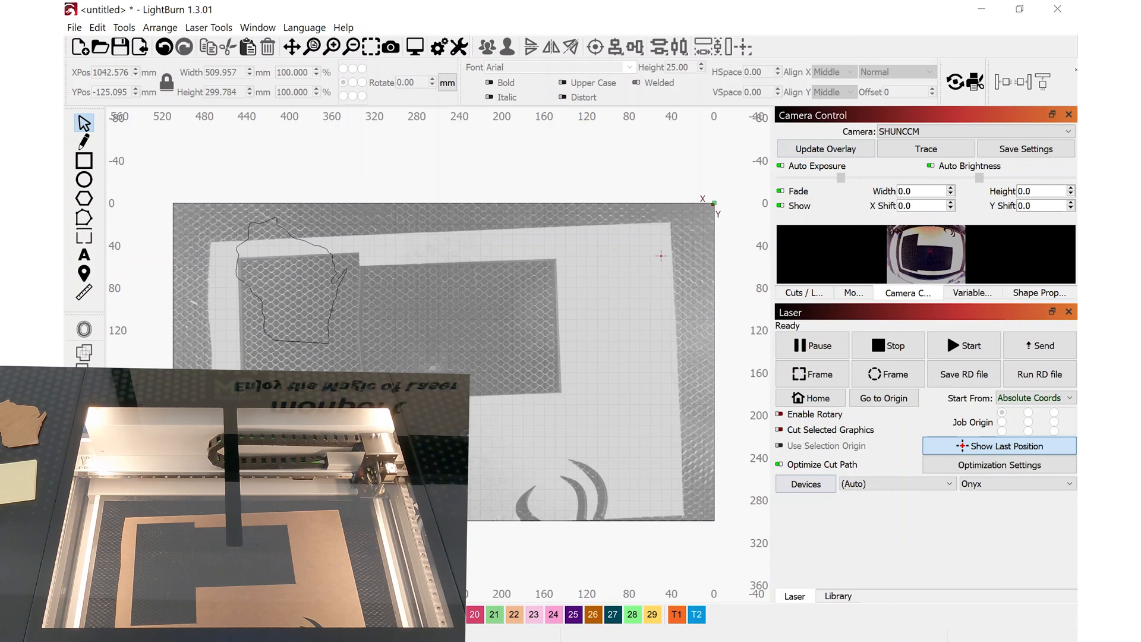
Step: Move the Wisconsin outline onto the blank cardboard area in the overlay
{"action": "left_click", "coordinate": [298, 283]}
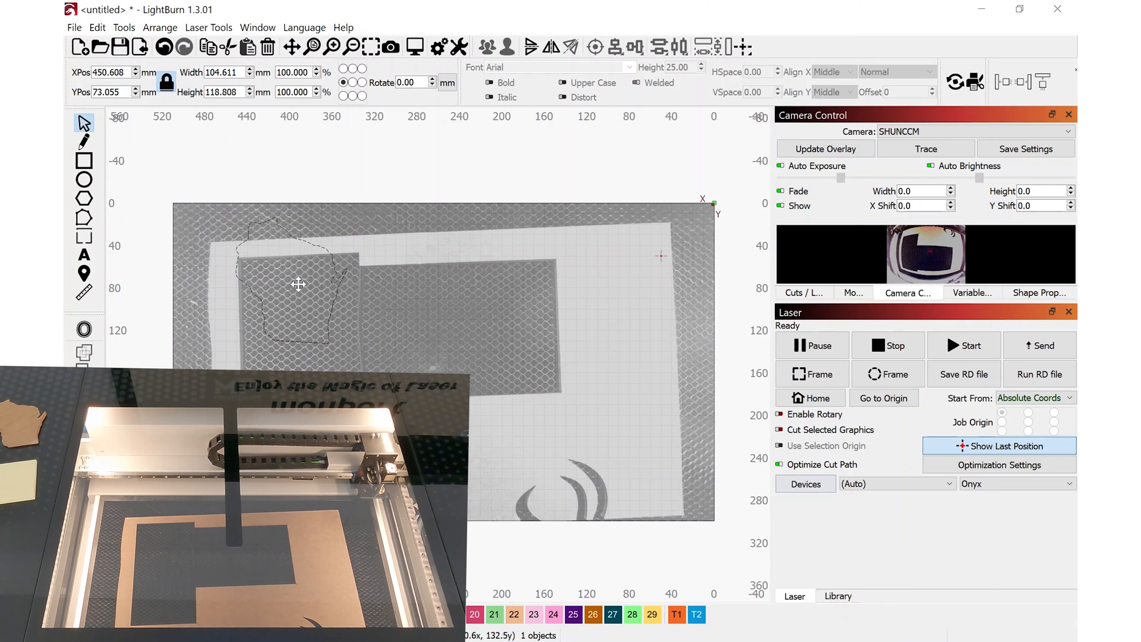
{"action": "left_click_drag", "start_coordinate": [297, 284], "coordinate": [603, 324]}
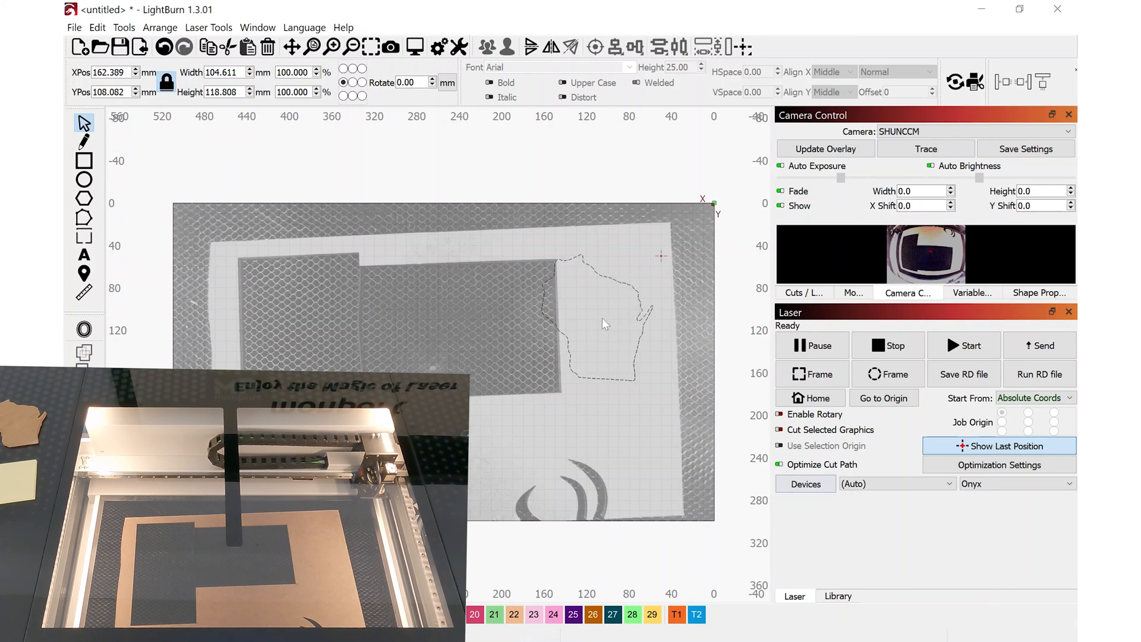
{"action": "left_click_drag", "start_coordinate": [604, 323], "coordinate": [617, 314]}
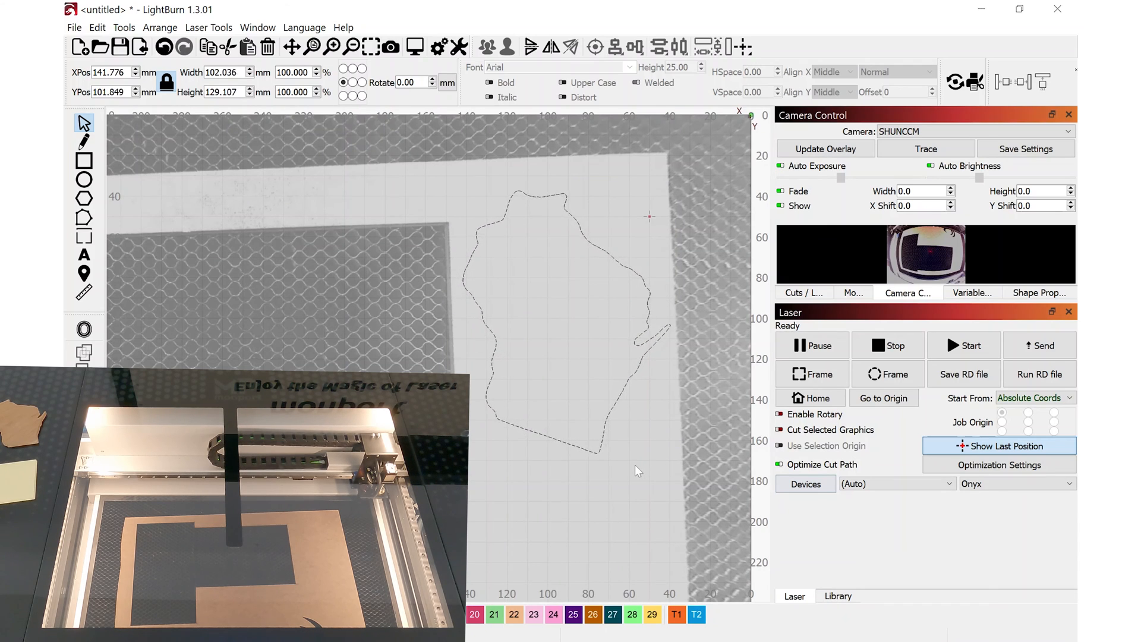
{"action": "left_click", "coordinate": [568, 321]}
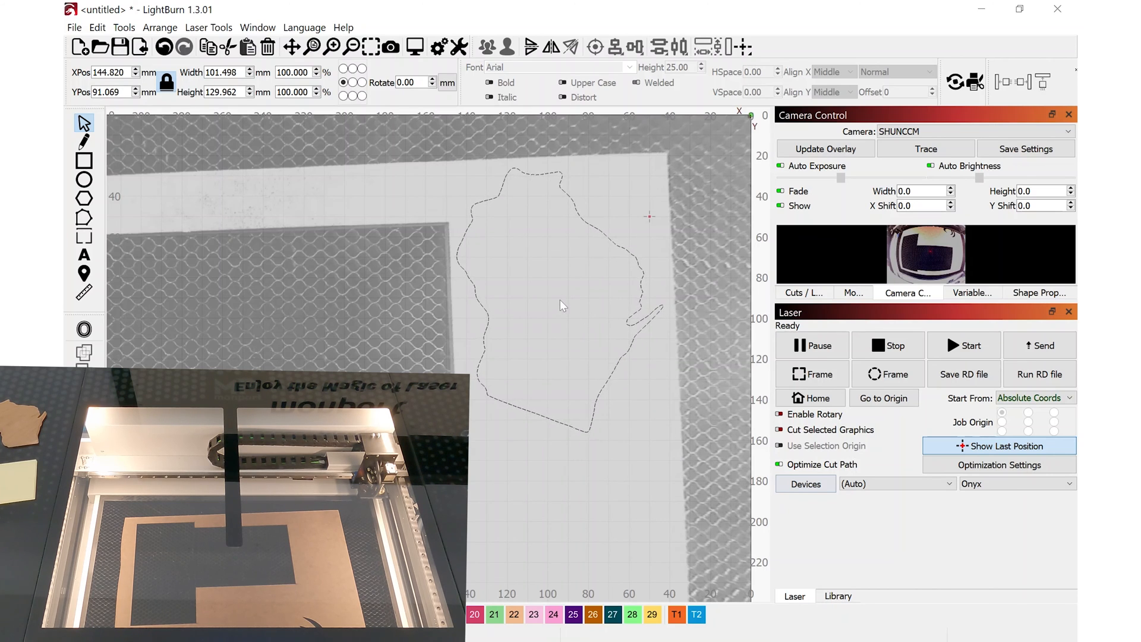
Step: Select the Wisconsin outline and start the cut at Line 50/22
{"action": "left_click", "coordinate": [561, 306]}
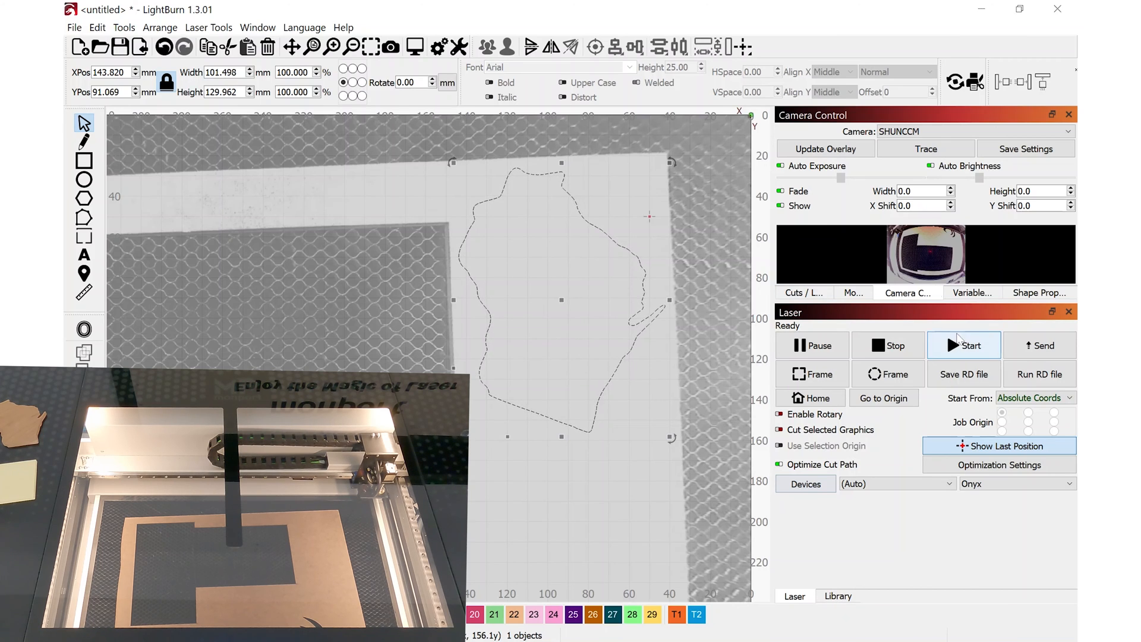
{"action": "left_click", "coordinate": [803, 292]}
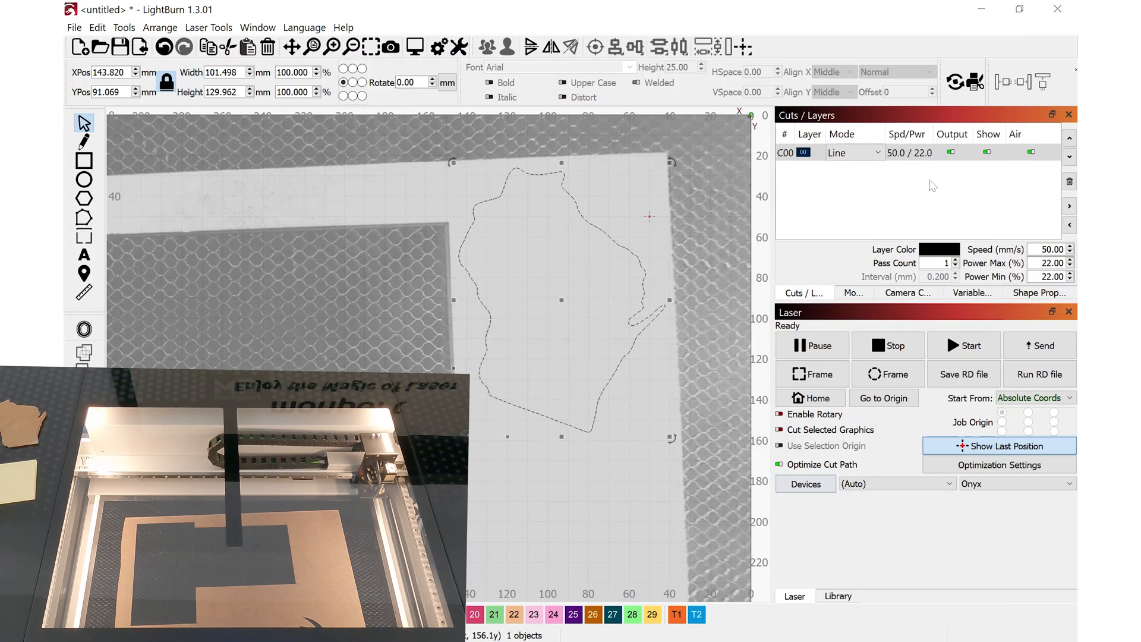